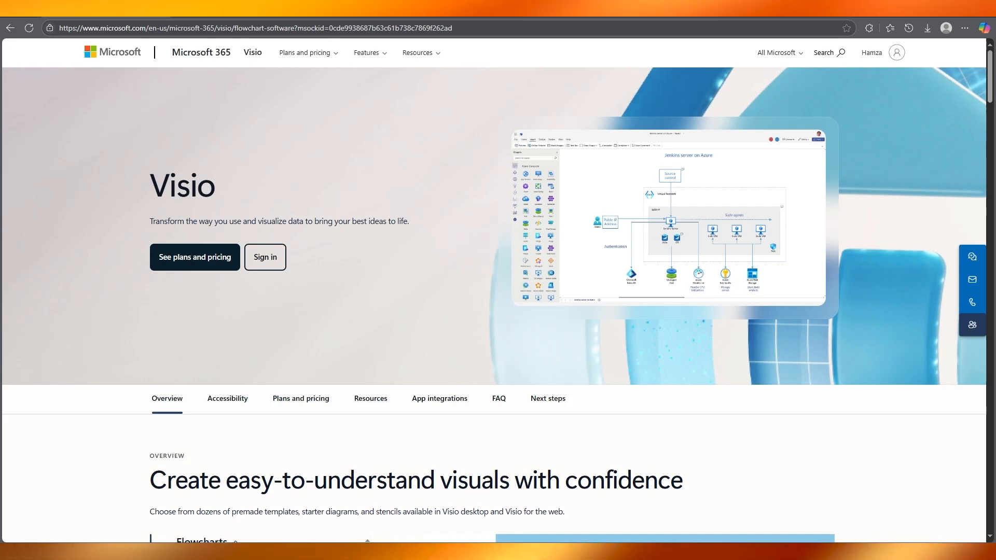
Step: Go from the Visio overview to the Compare Visio Options plans and pricing page
scroll(down, 3)
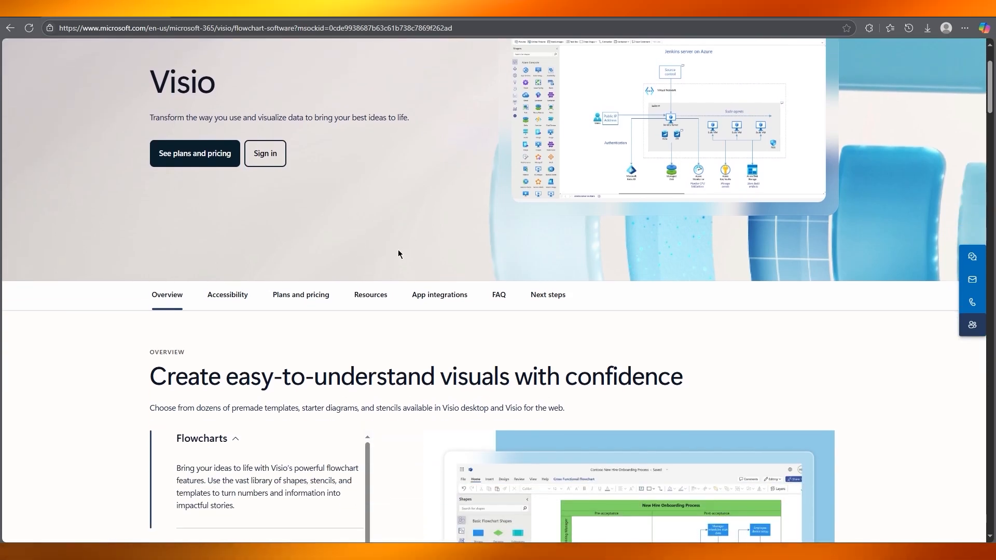
scroll(down, 3)
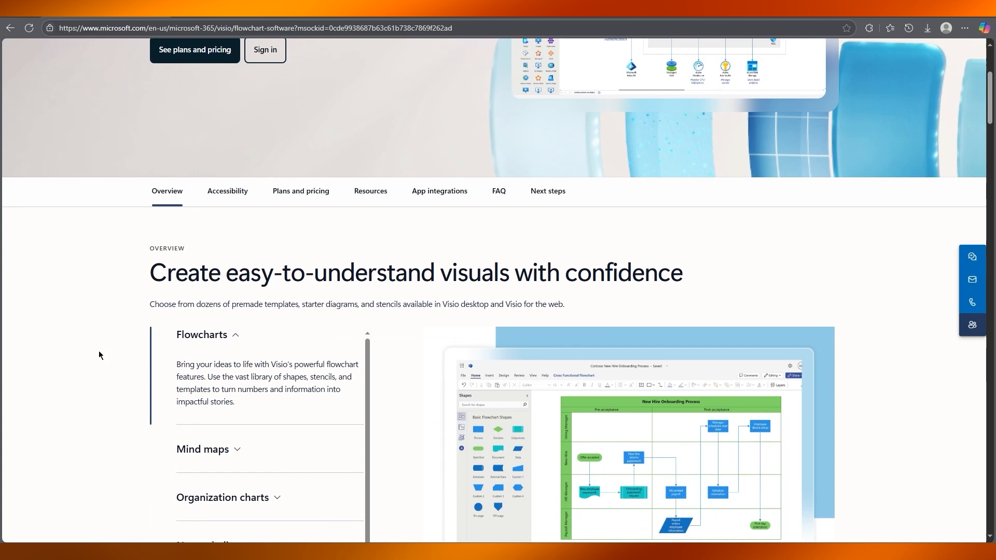
scroll(down, 3)
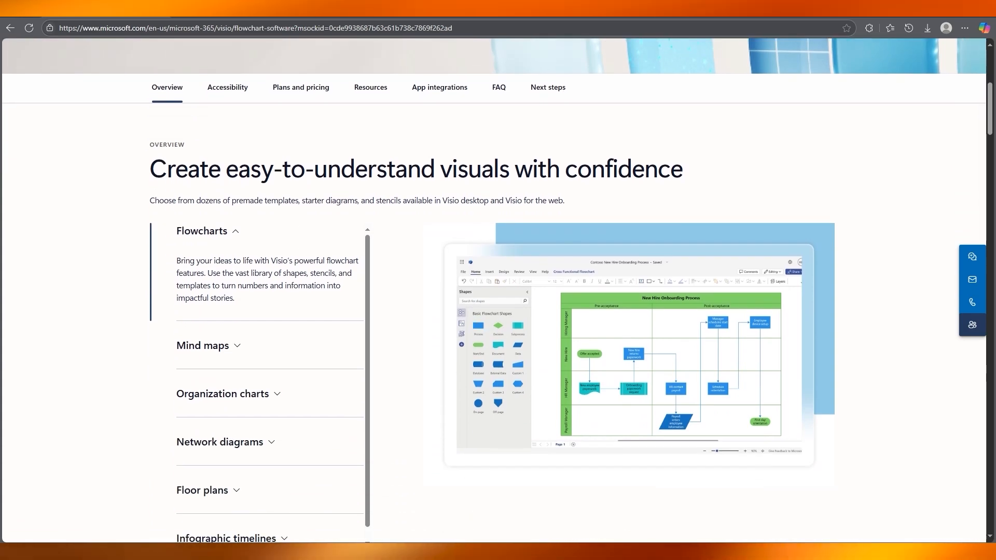
scroll(up, 3)
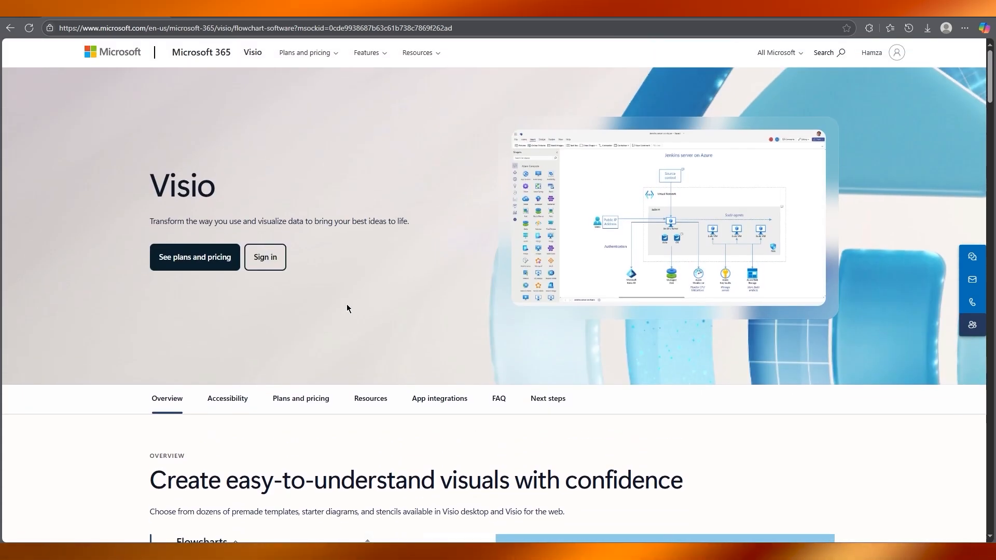
mouse_move(351, 257)
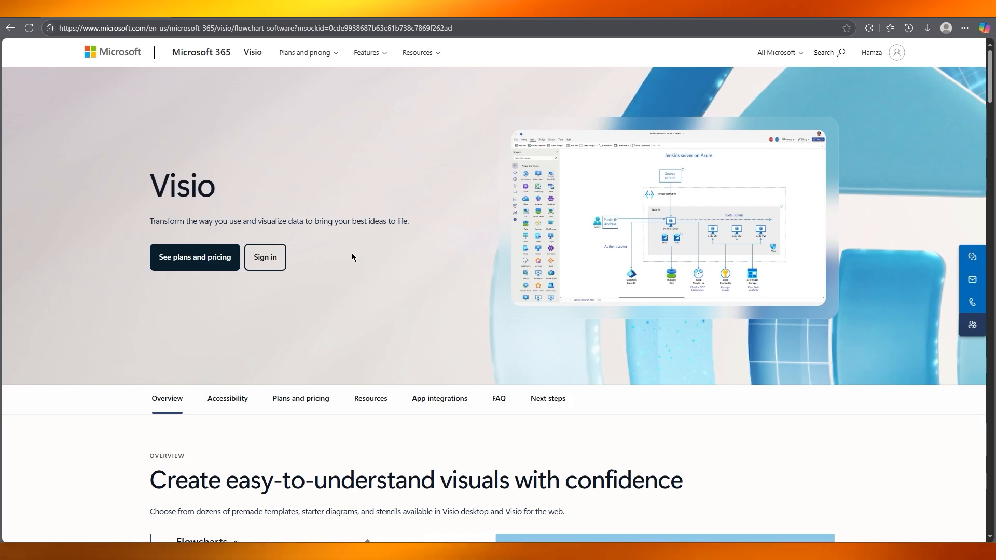
mouse_move(515, 247)
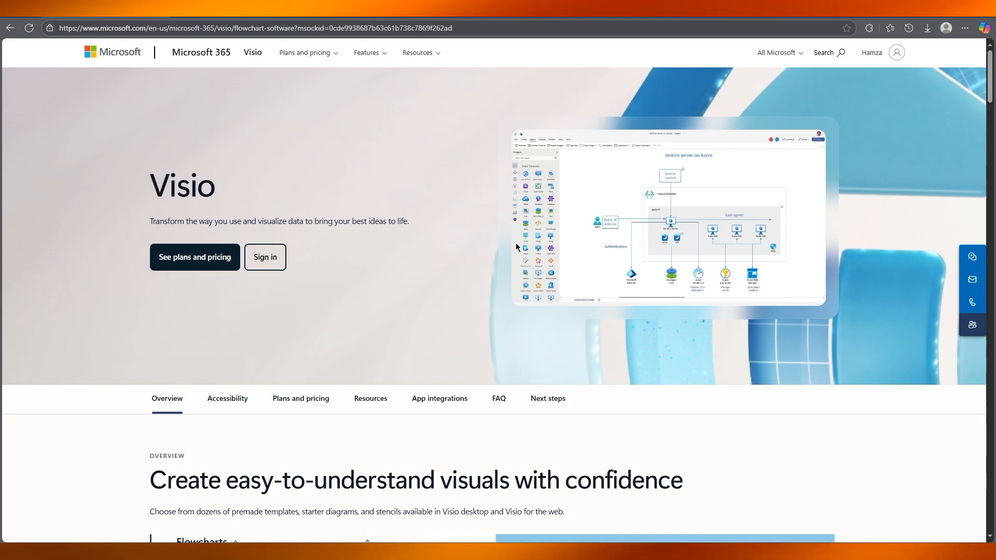
mouse_move(413, 130)
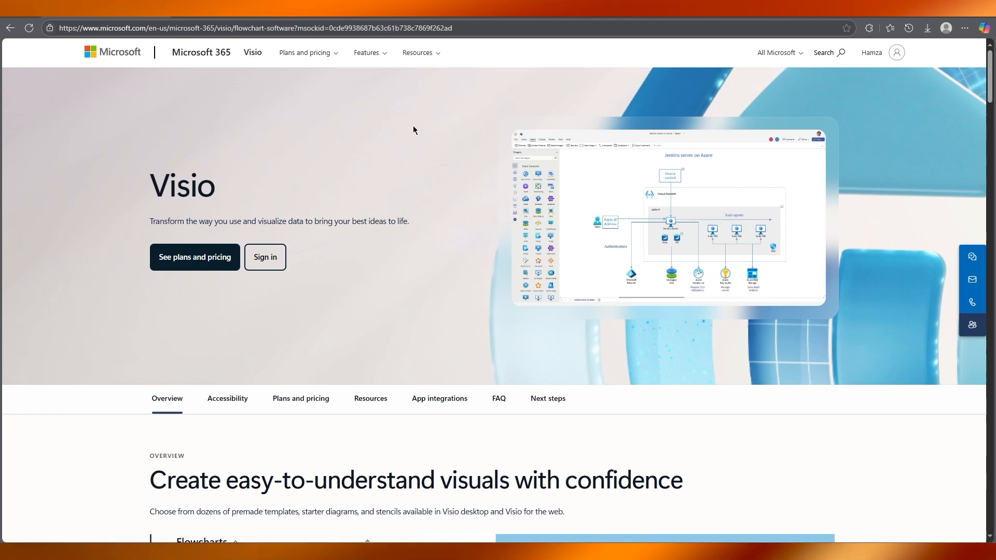
mouse_move(361, 186)
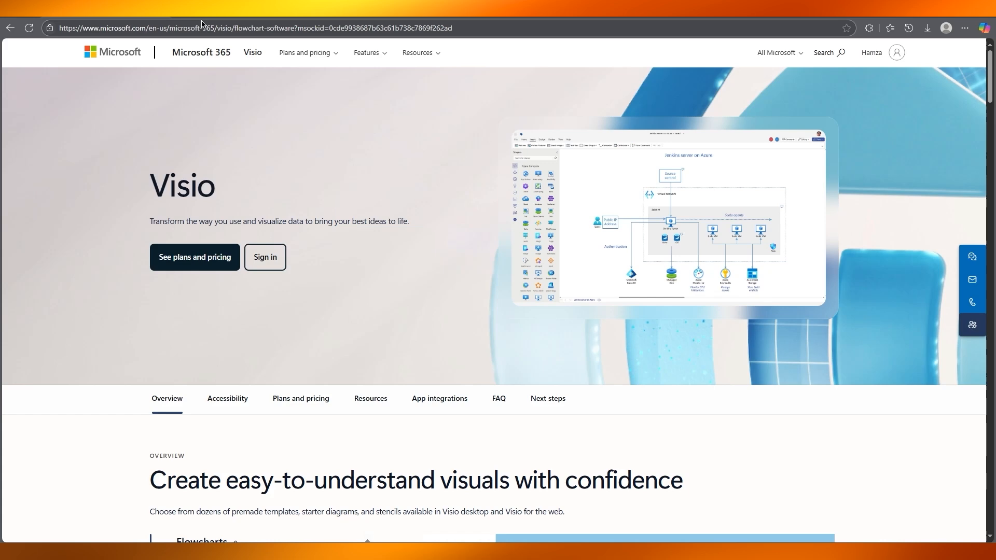
click(195, 257)
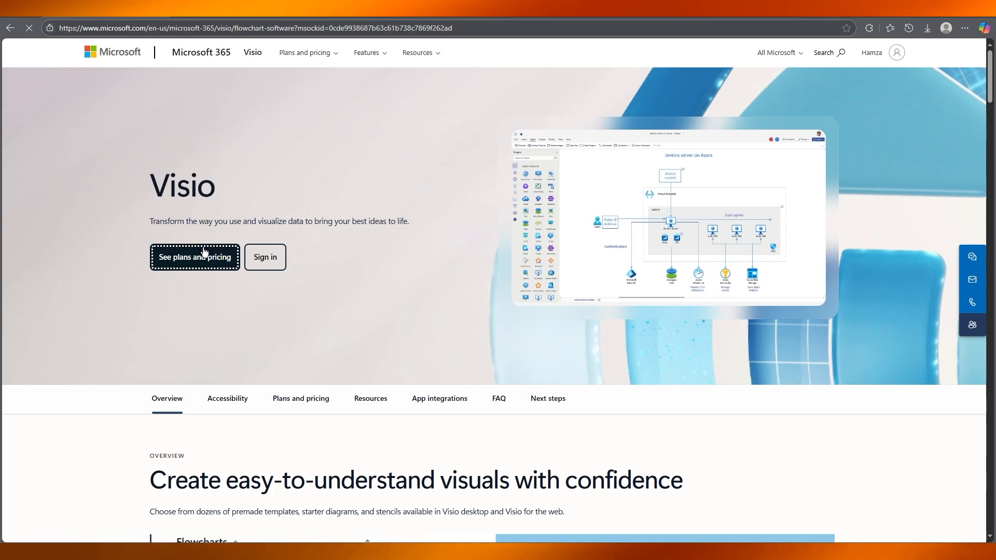
click(195, 257)
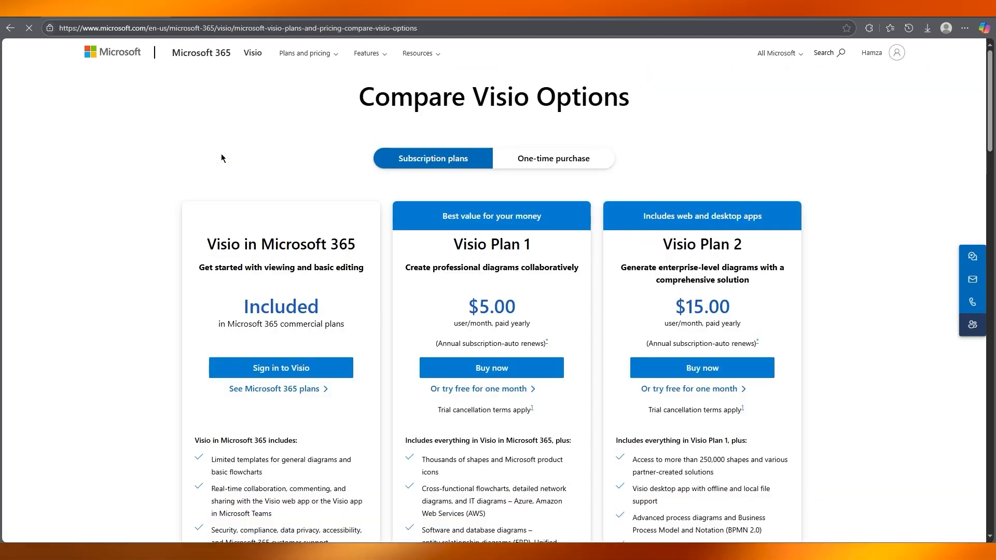
scroll(down, 3)
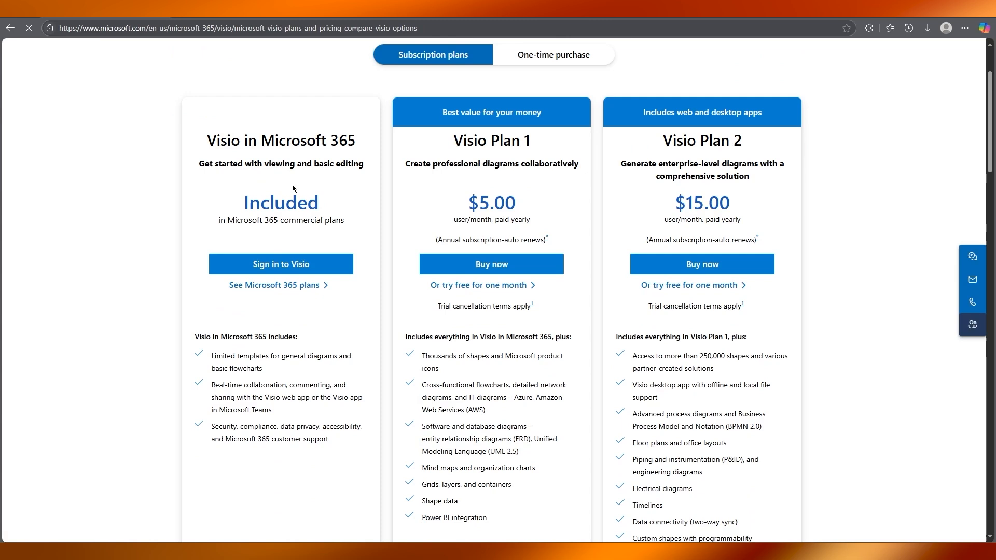
mouse_move(114, 230)
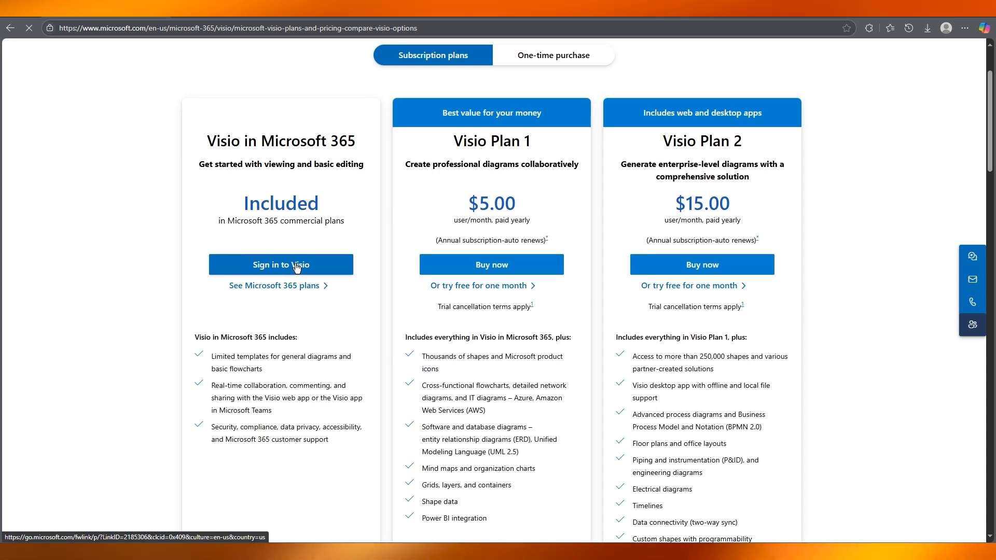
scroll(up, 3)
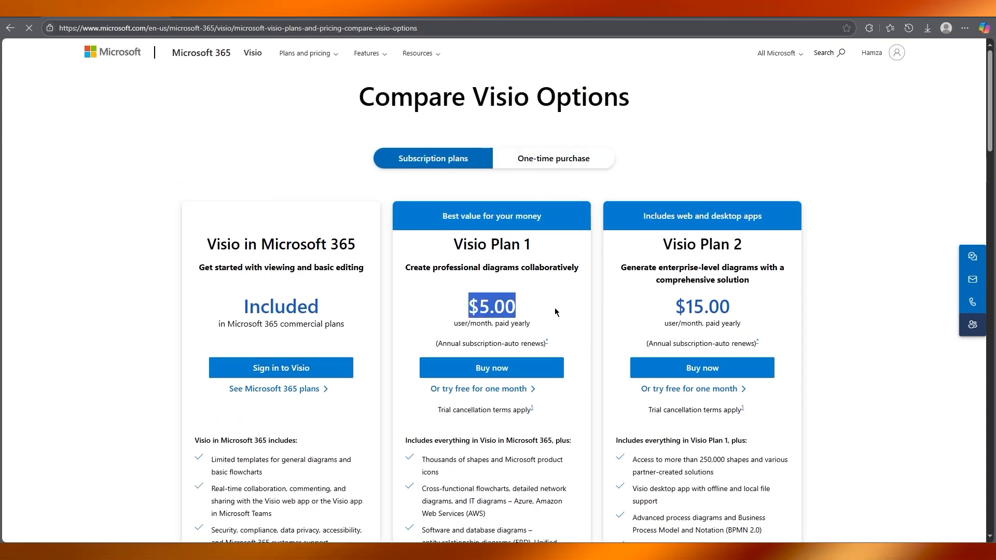
mouse_move(666, 313)
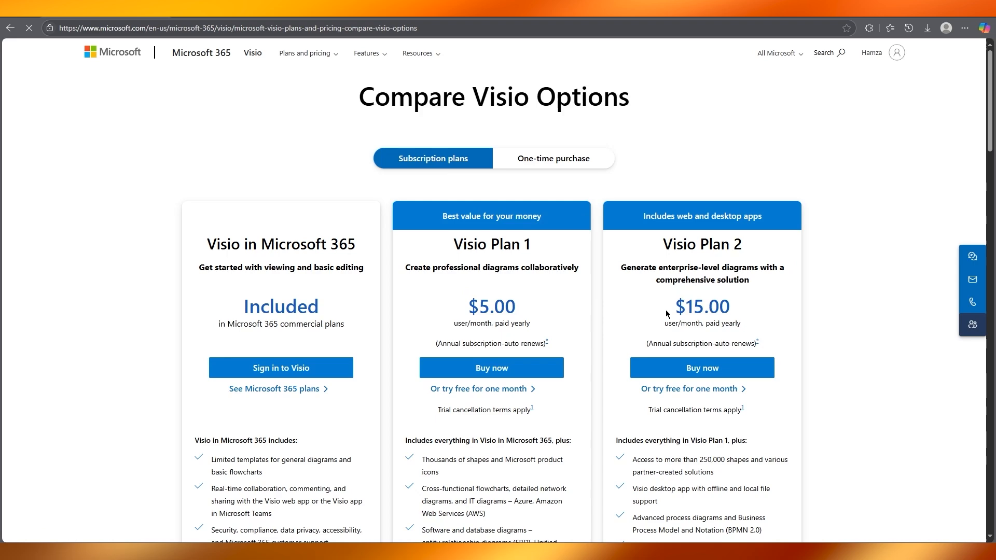
Step: View the One-time purchase options, then switch back to the Subscription plans
click(551, 158)
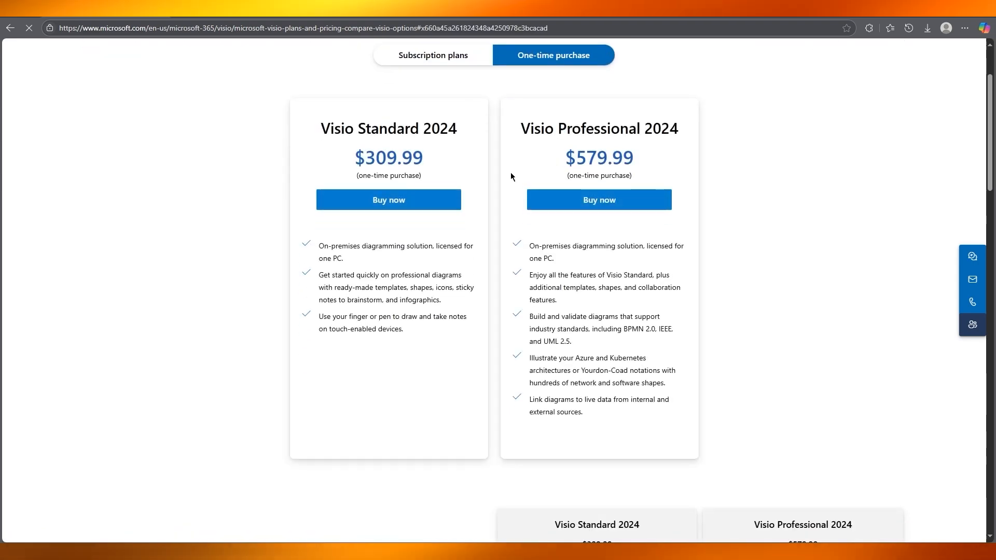
scroll(up, 3)
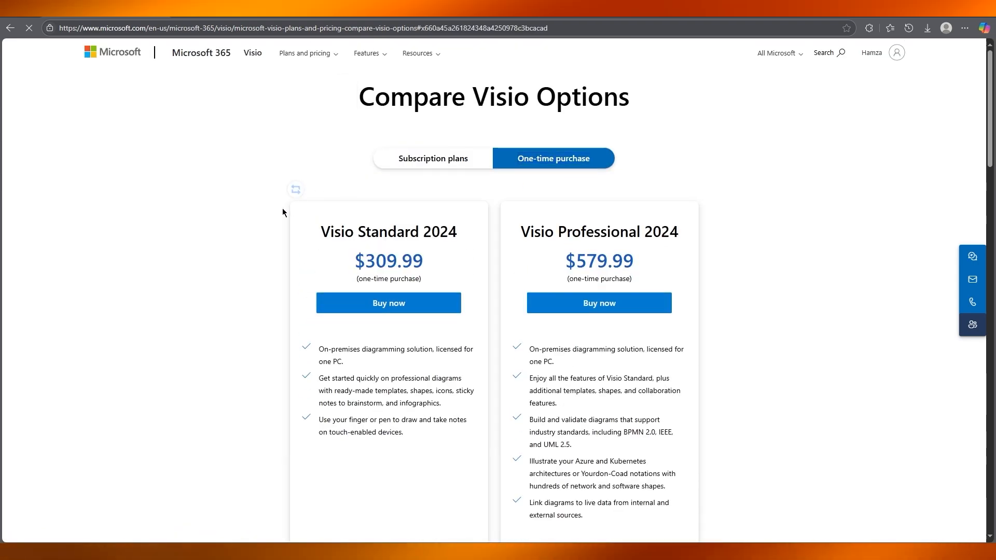
click(432, 158)
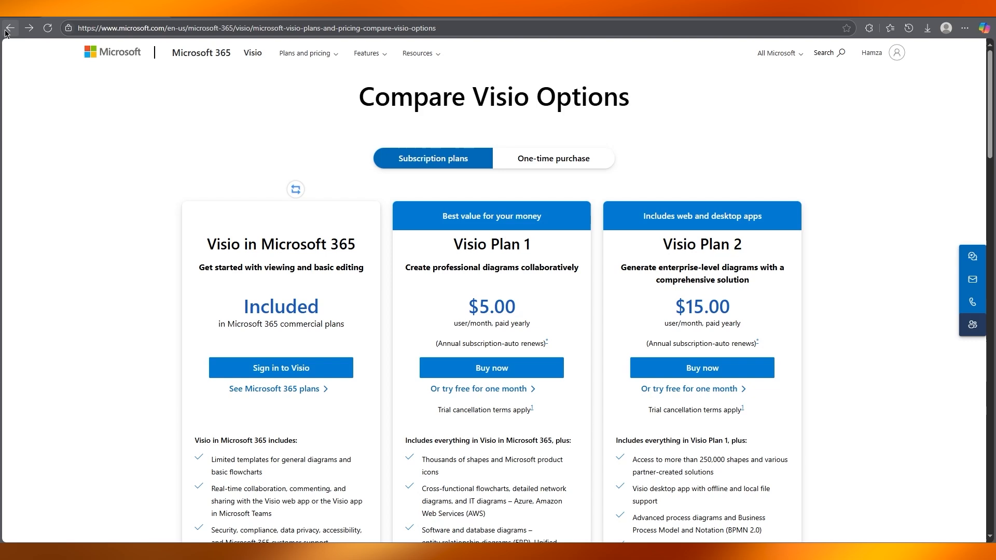
click(281, 368)
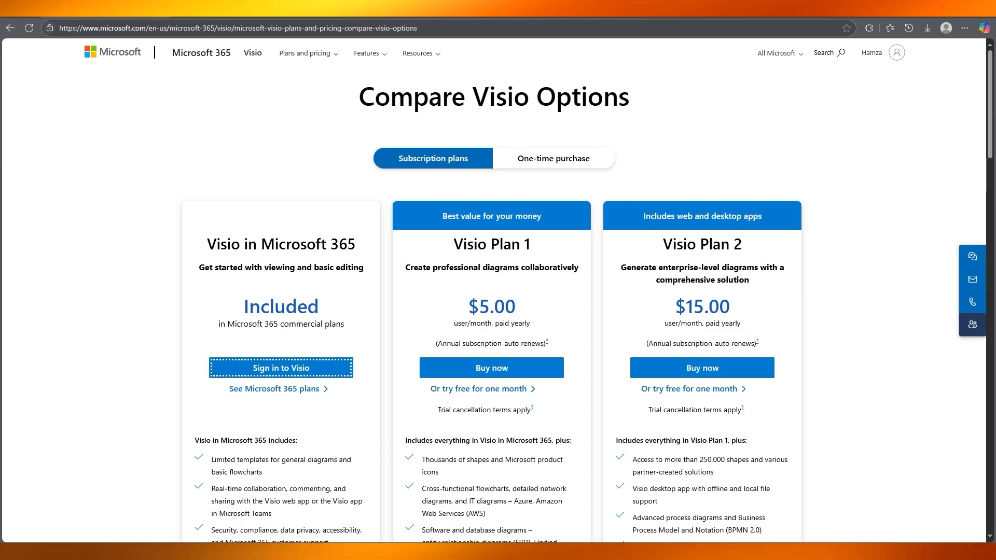
mouse_move(205, 164)
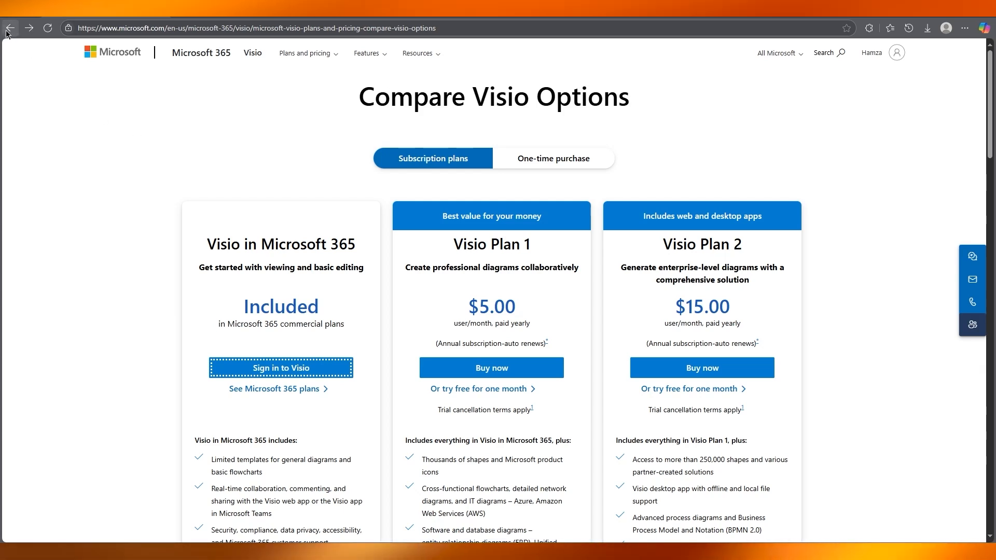
mouse_move(209, 77)
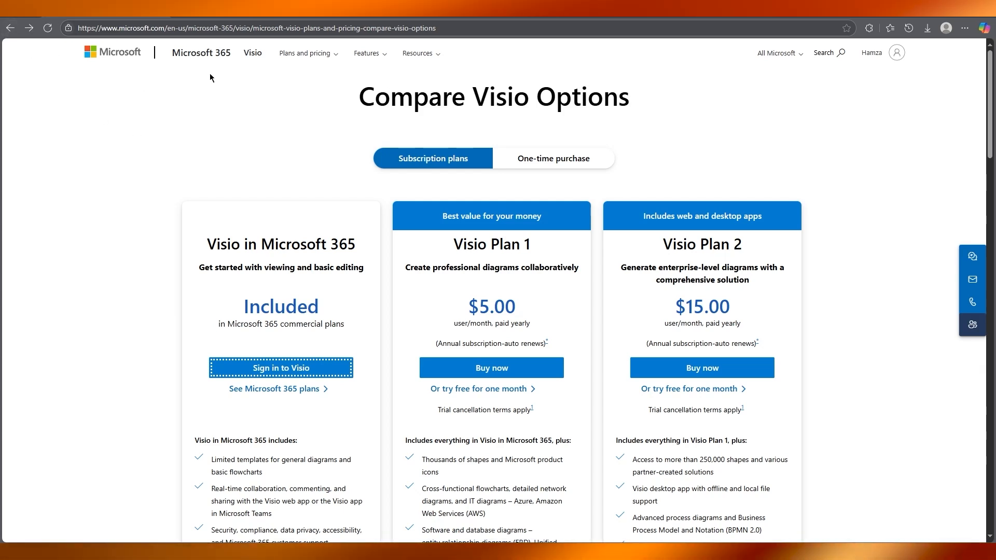
mouse_move(10, 28)
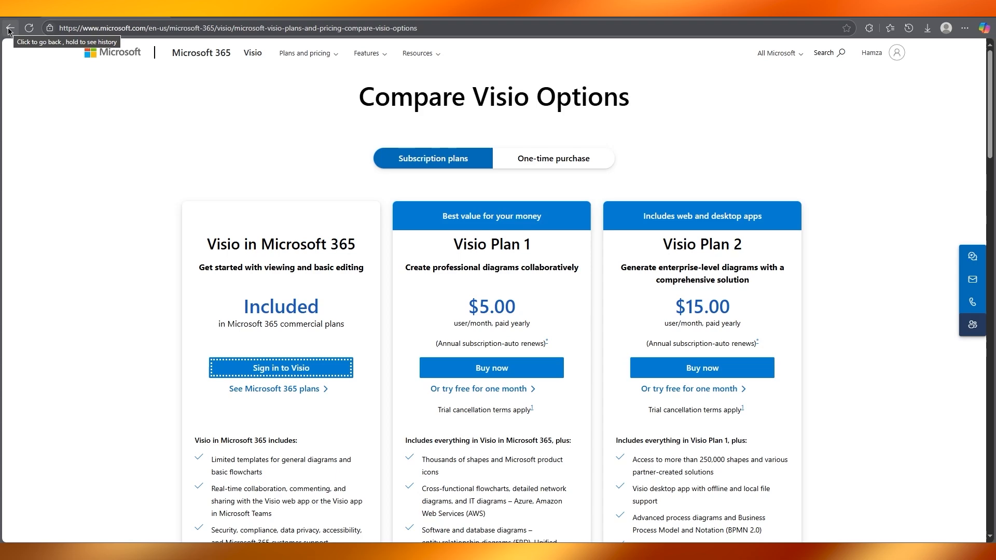
Step: Navigate back to the Visio overview page and bring the Flowcharts section into view
click(9, 28)
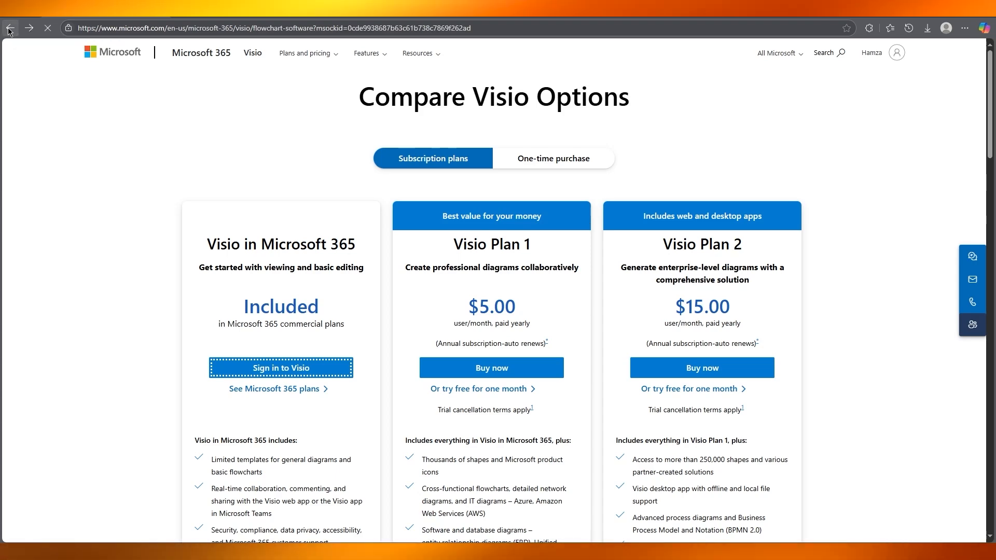
click(10, 28)
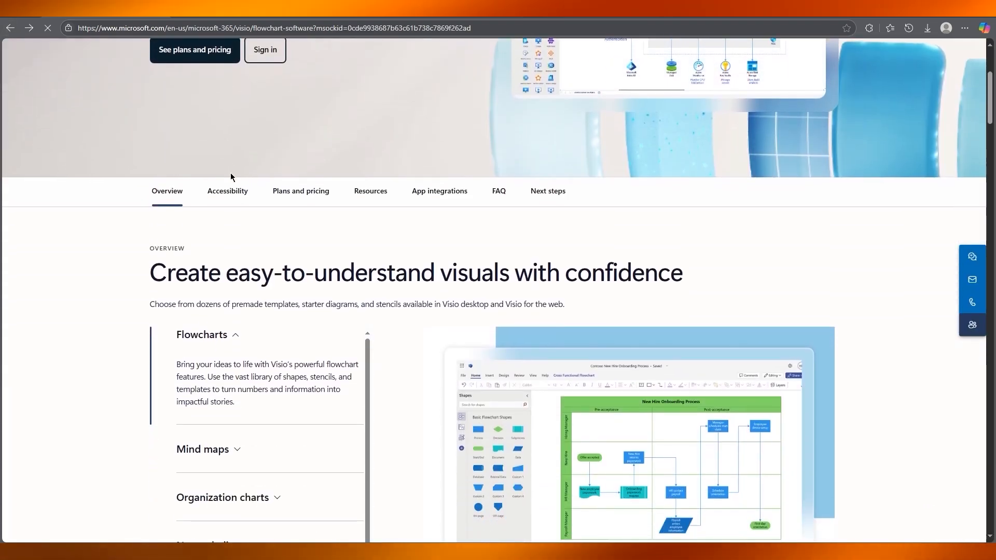
scroll(down, 3)
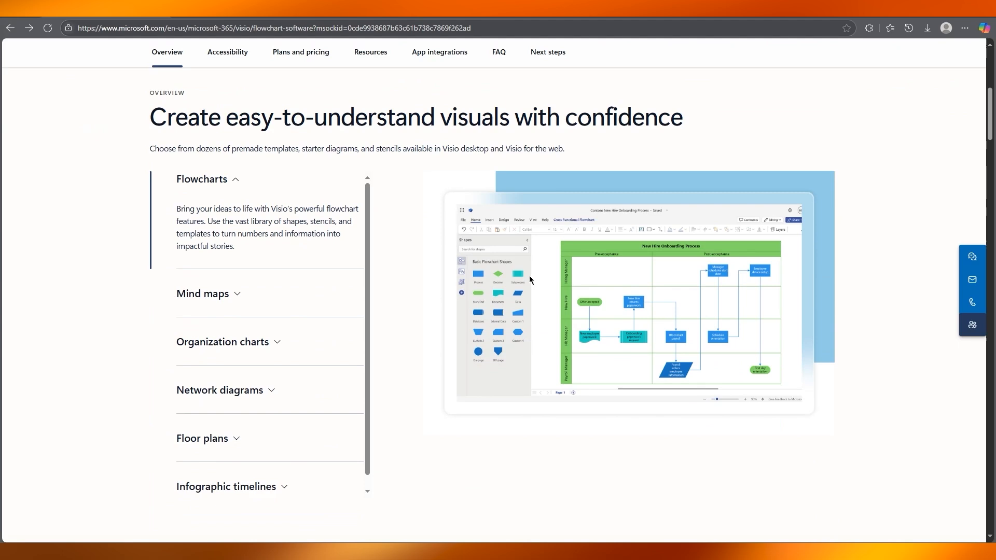
mouse_move(519, 235)
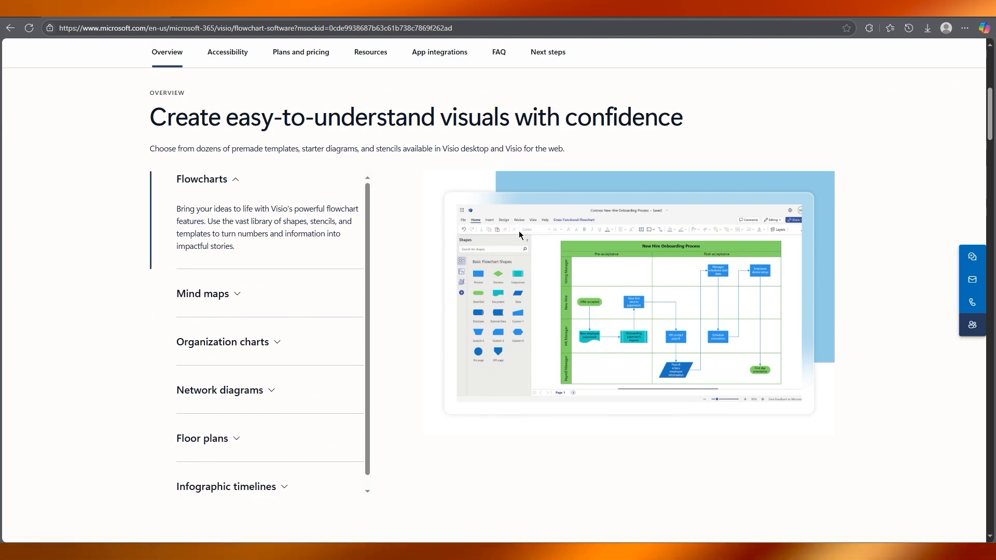
mouse_move(556, 271)
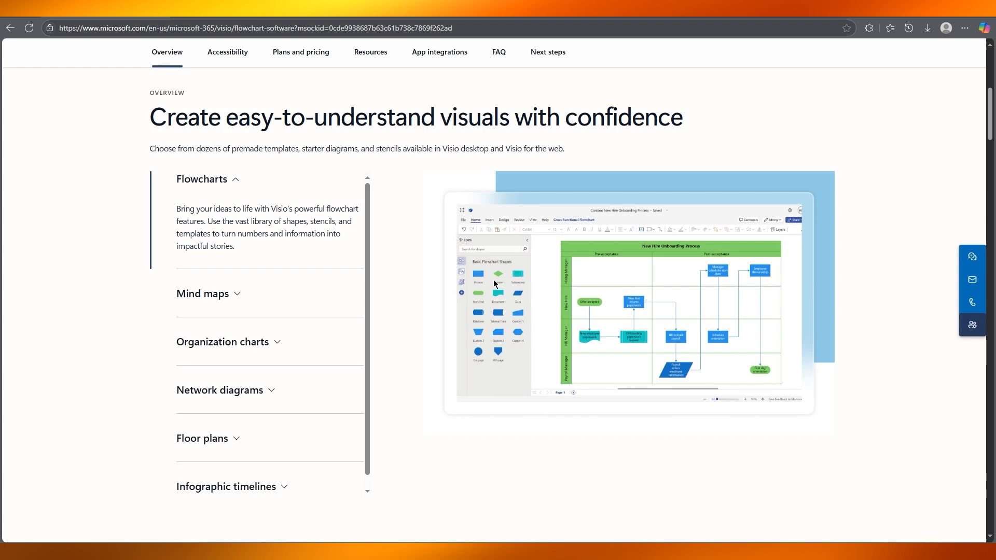
mouse_move(694, 332)
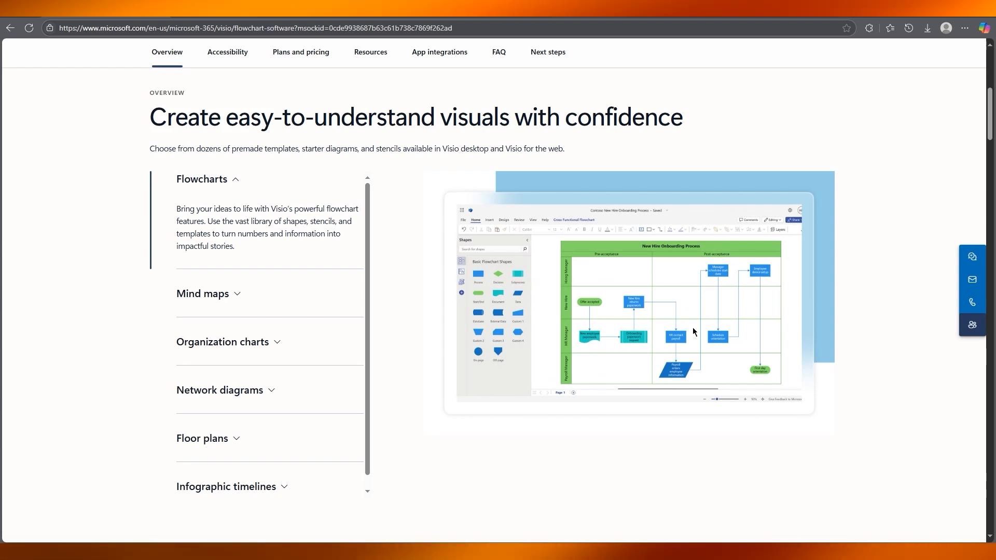
mouse_move(697, 325)
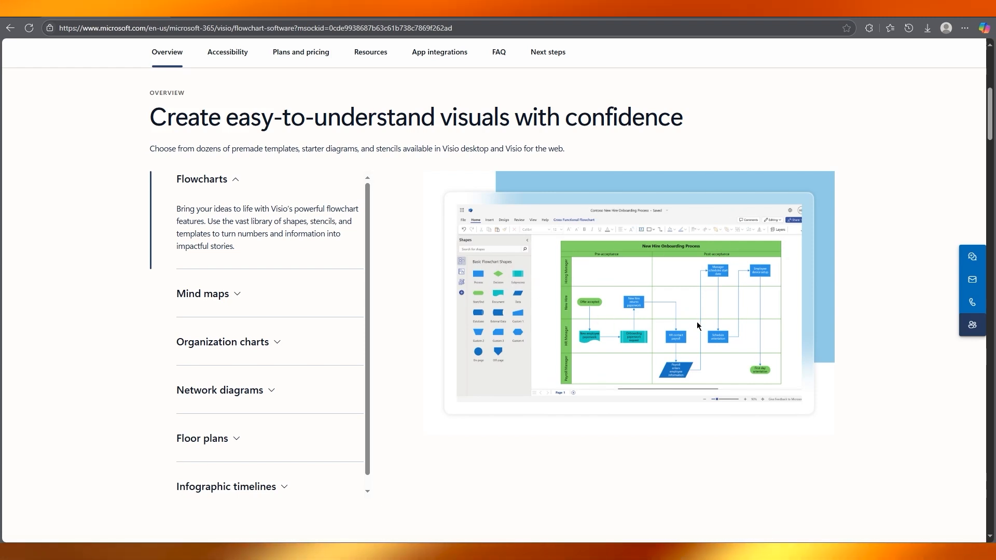
mouse_move(498, 271)
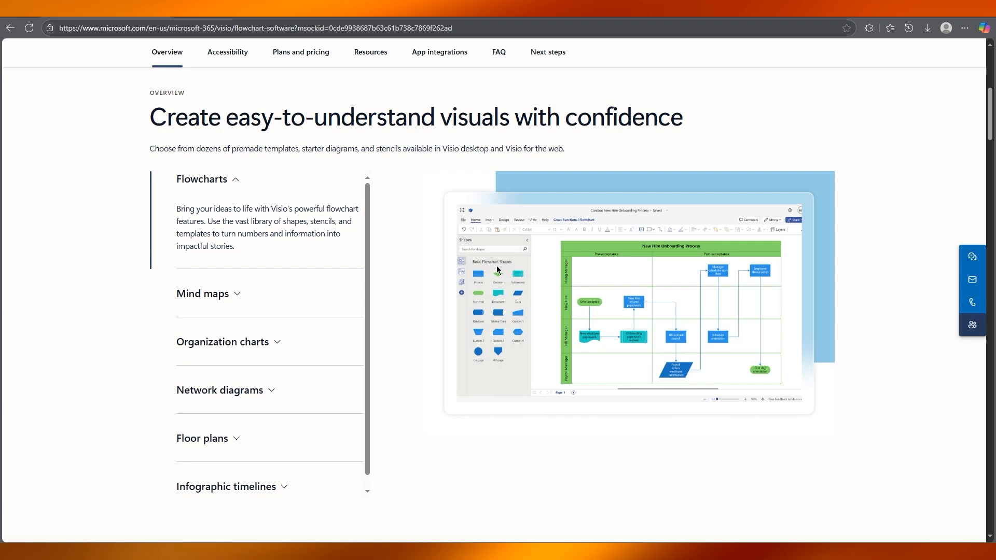
scroll(down, 3)
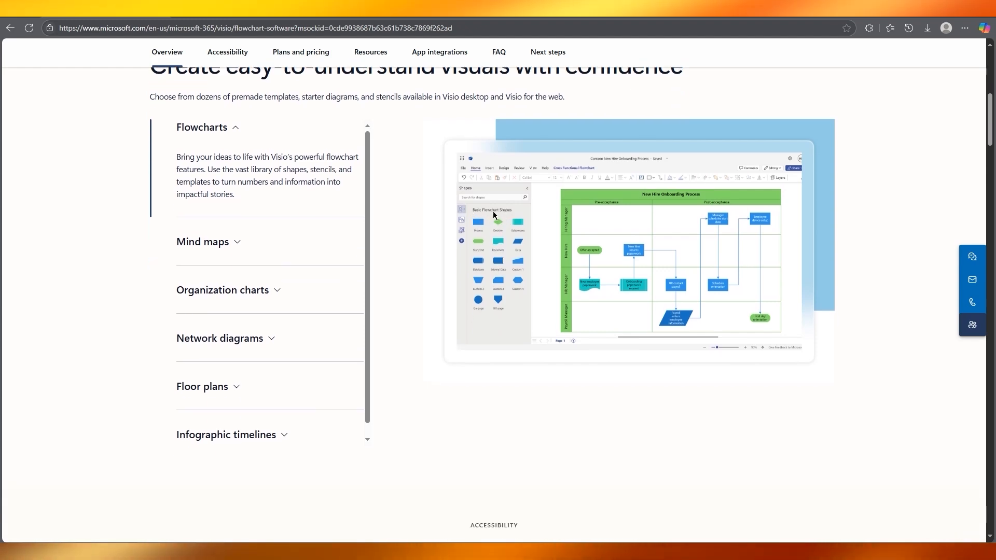
mouse_move(546, 269)
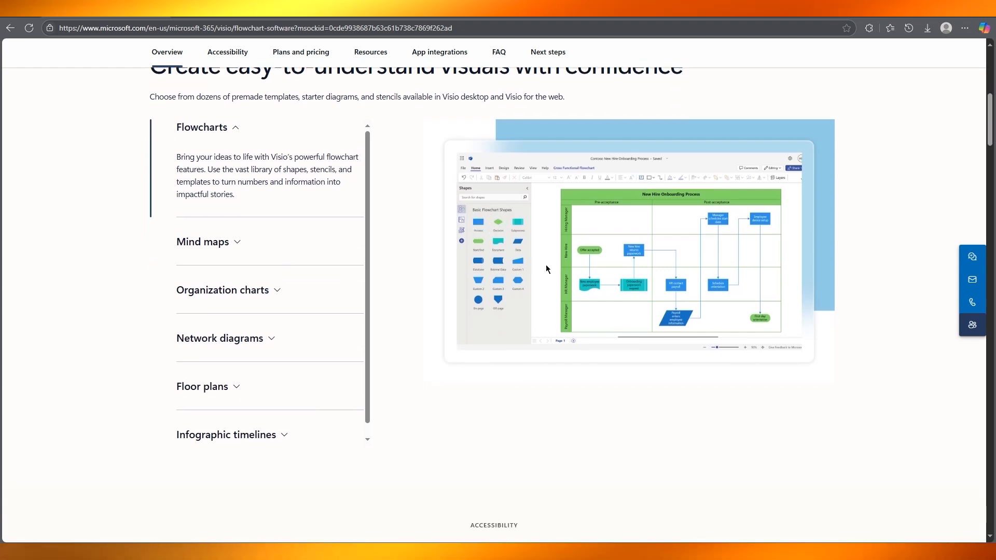
mouse_move(513, 231)
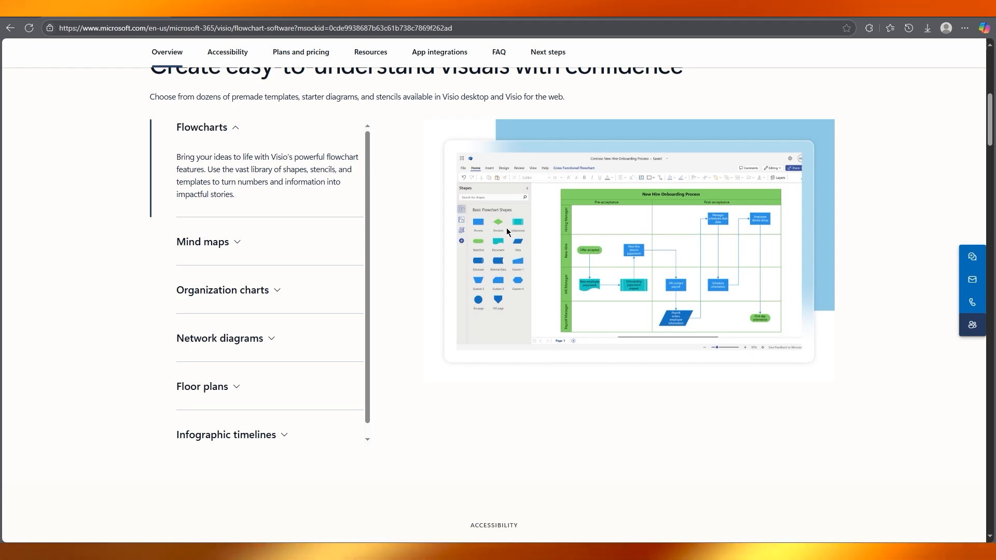
mouse_move(665, 248)
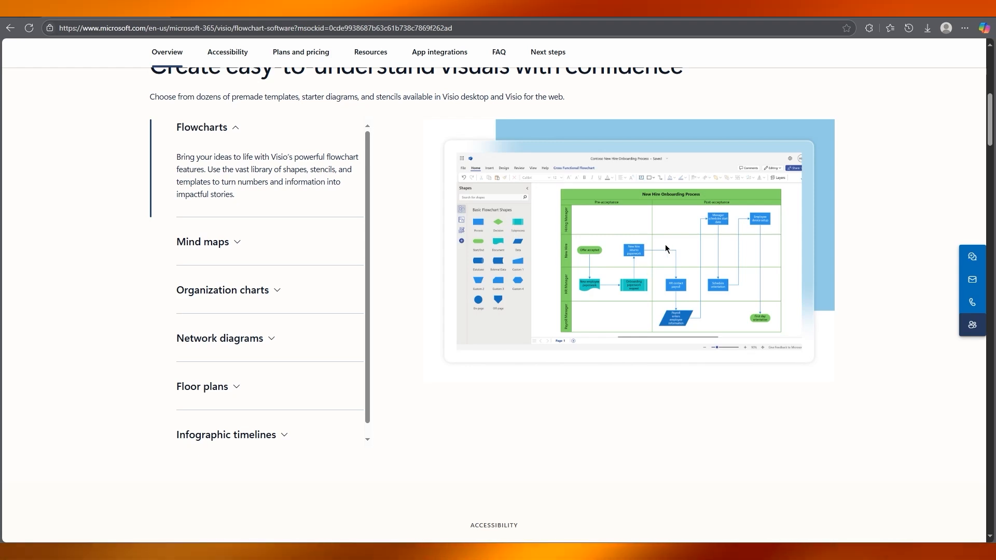
mouse_move(735, 278)
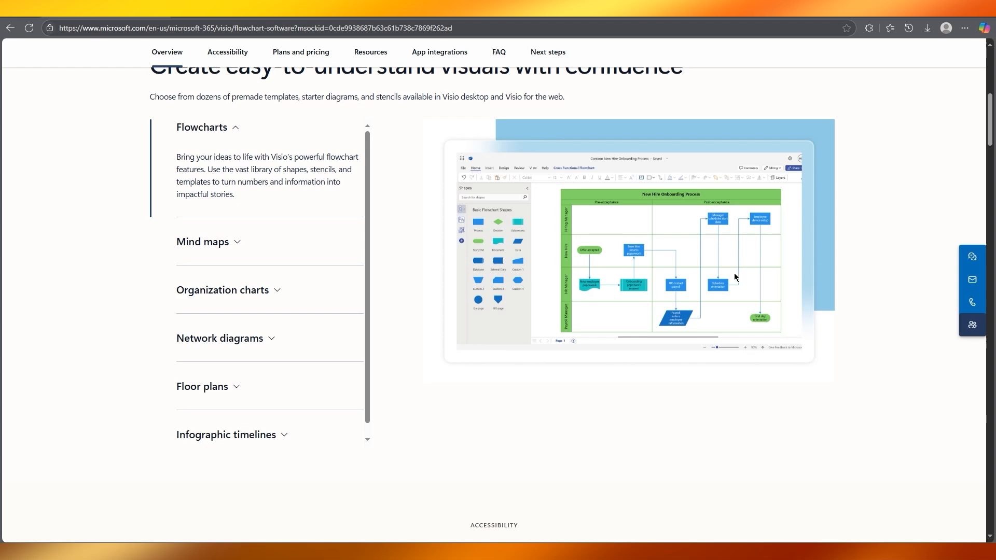
mouse_move(503, 296)
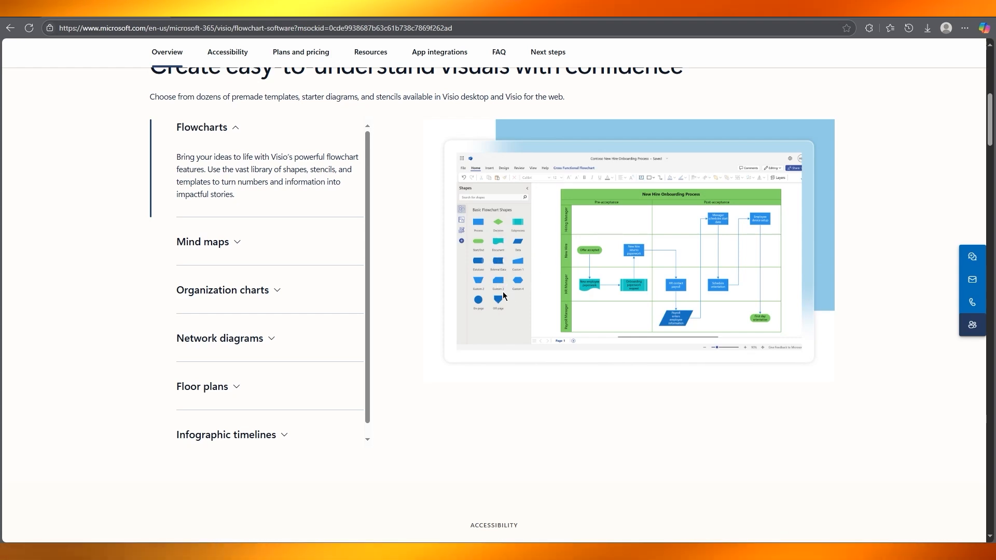
mouse_move(494, 306)
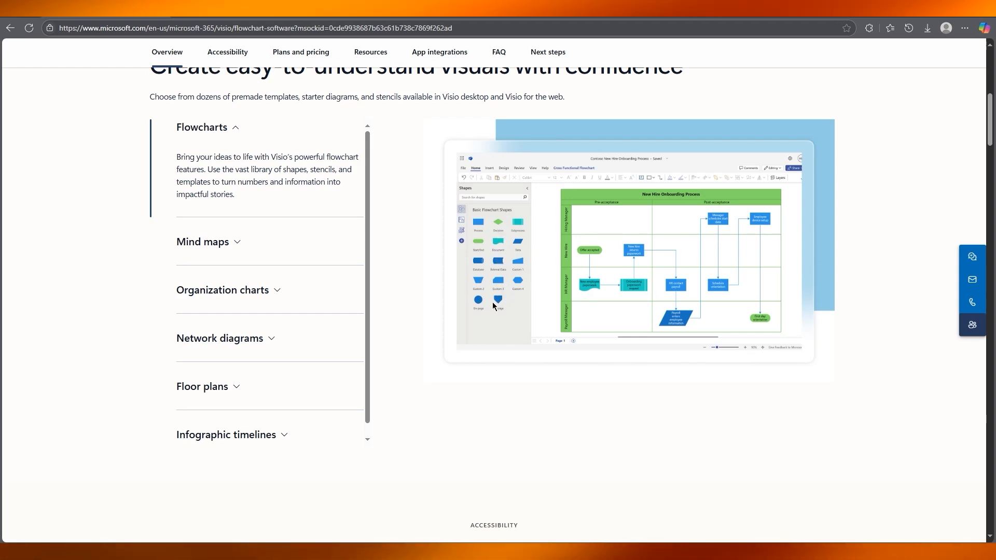
mouse_move(623, 305)
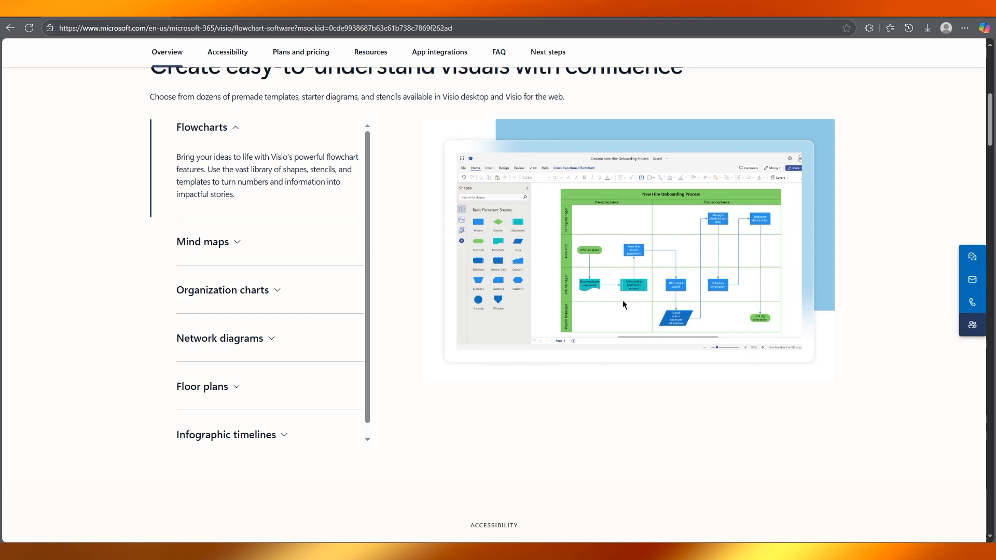
mouse_move(653, 310)
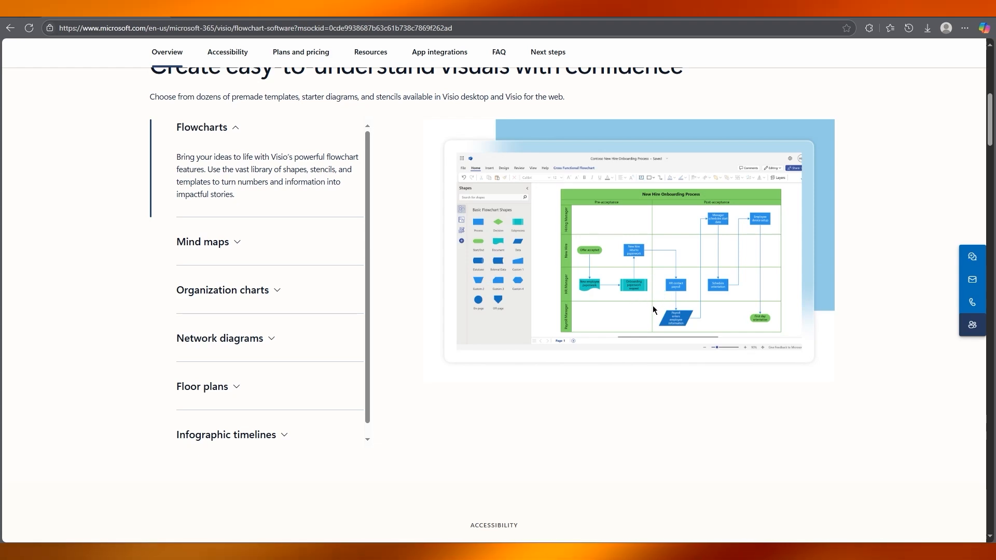
mouse_move(677, 309)
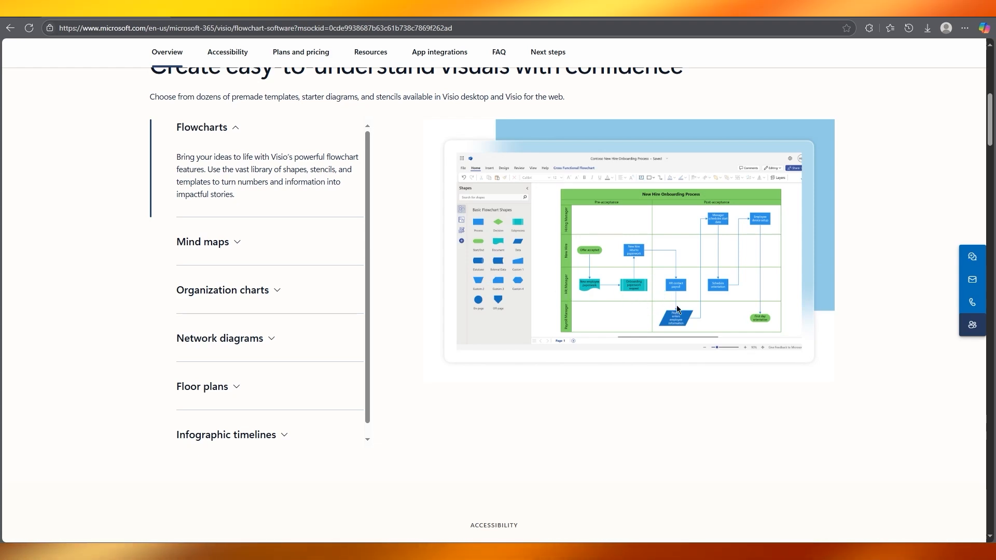
mouse_move(738, 313)
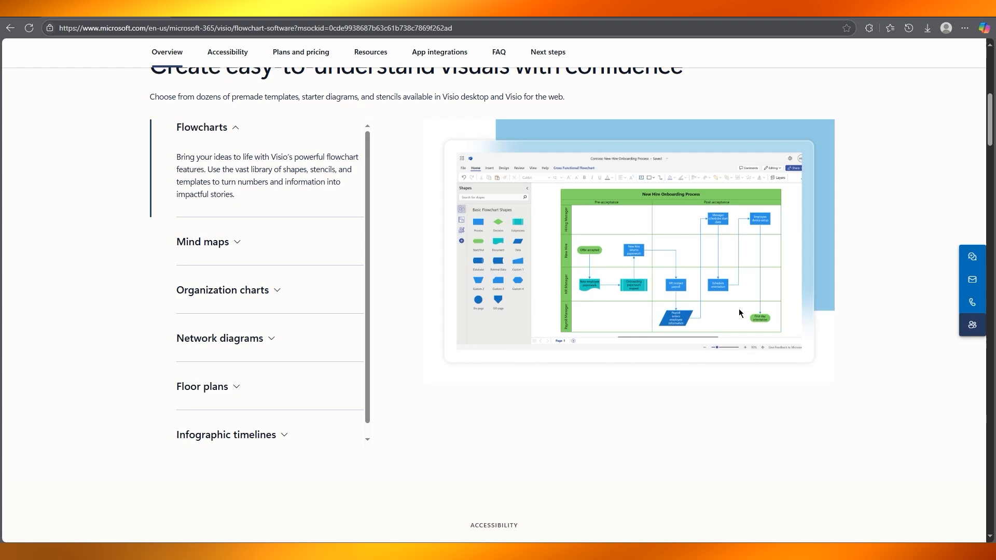
mouse_move(704, 317)
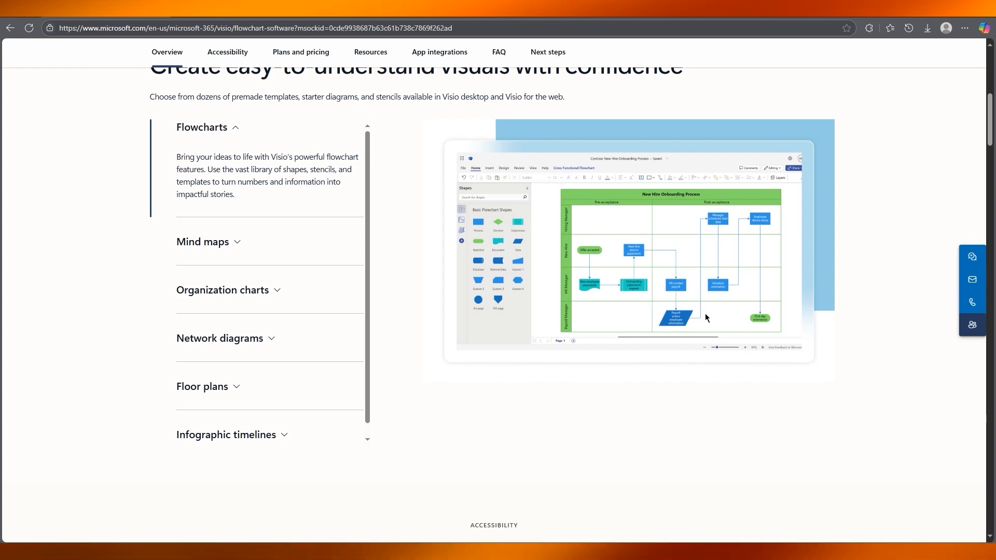
mouse_move(699, 318)
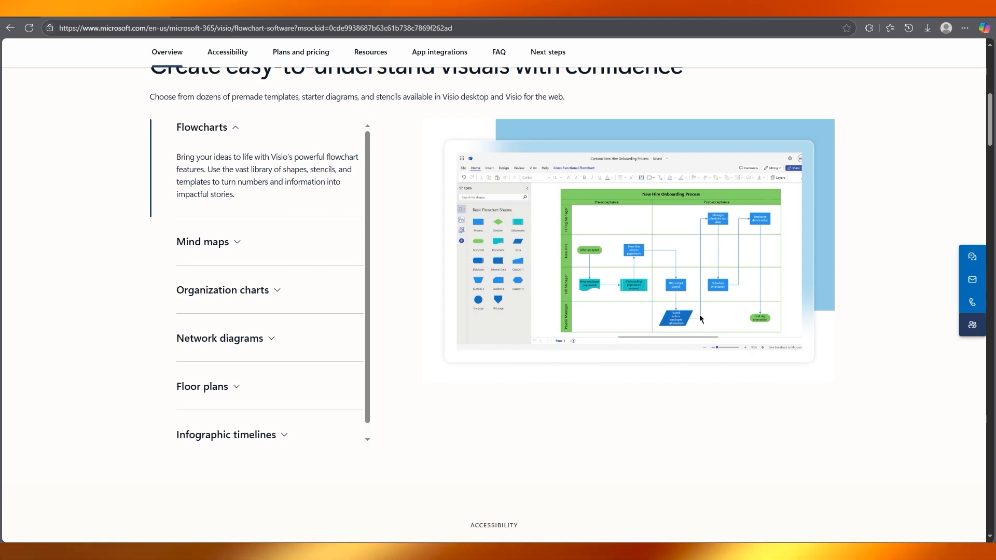
mouse_move(743, 368)
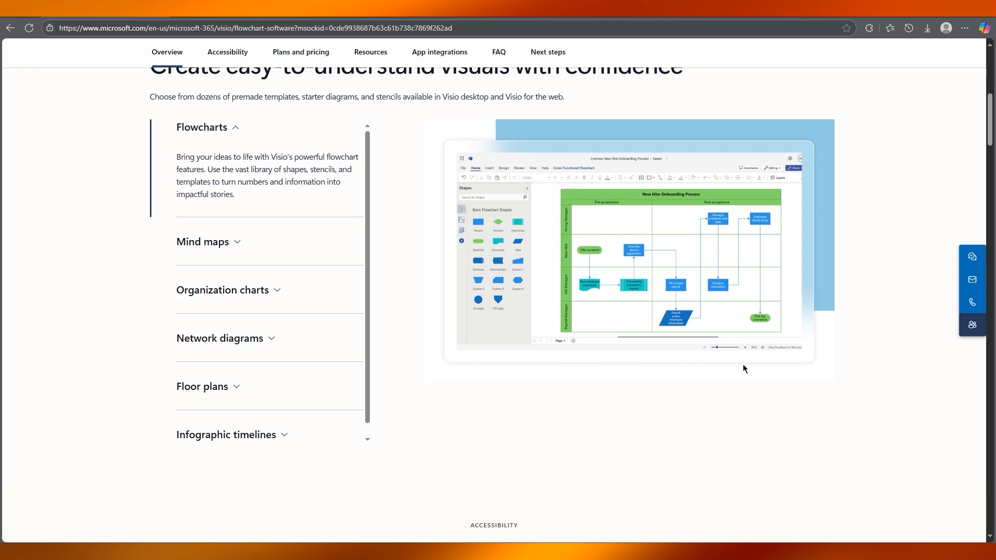
mouse_move(740, 302)
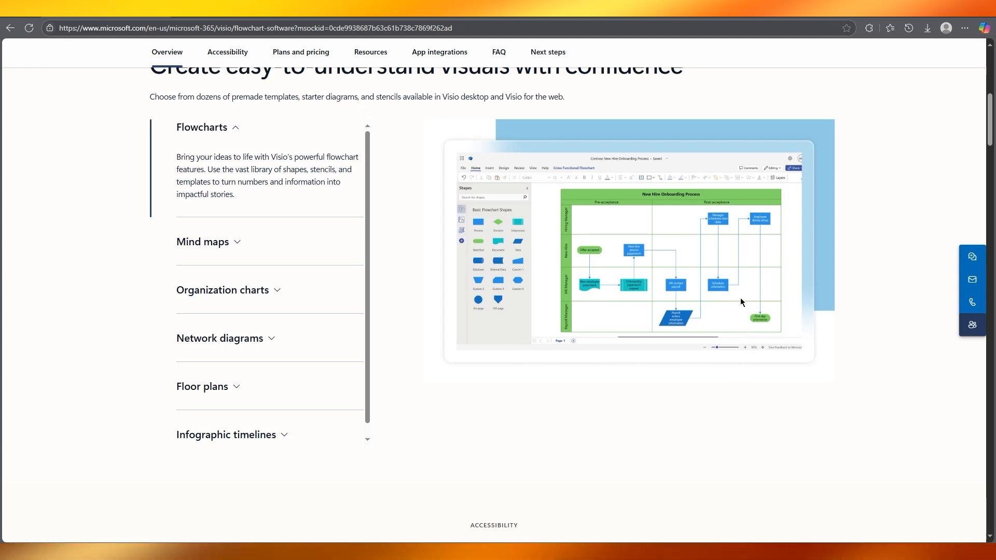
mouse_move(794, 333)
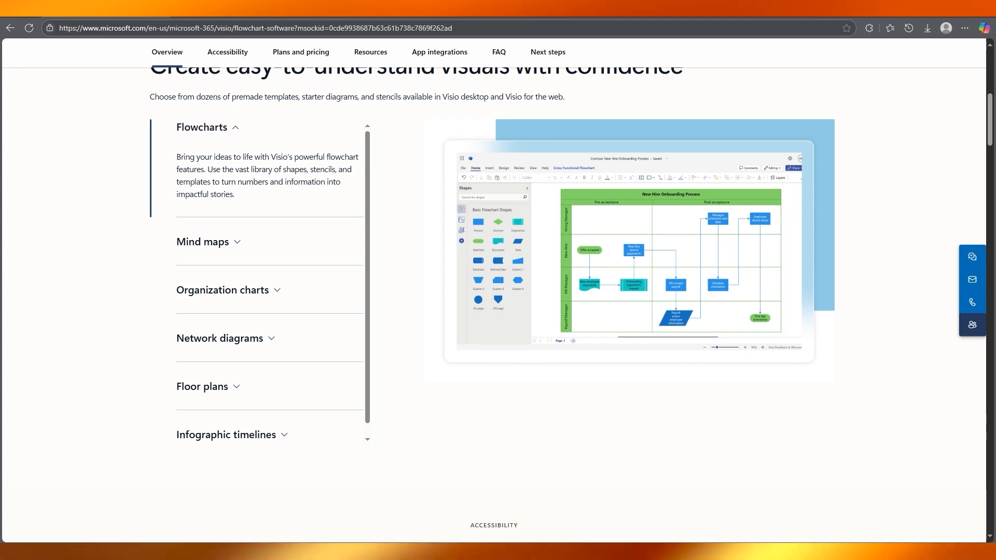
mouse_move(412, 270)
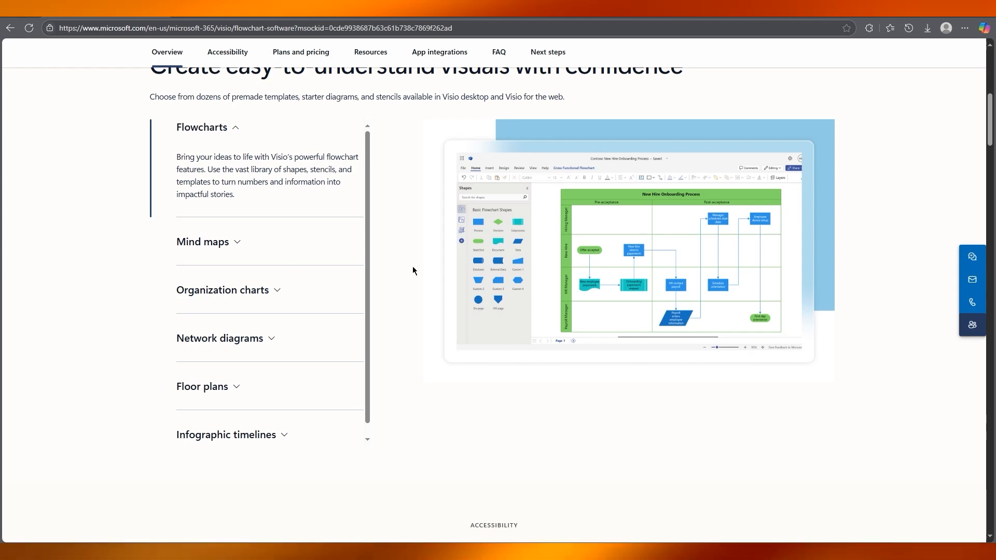
mouse_move(241, 248)
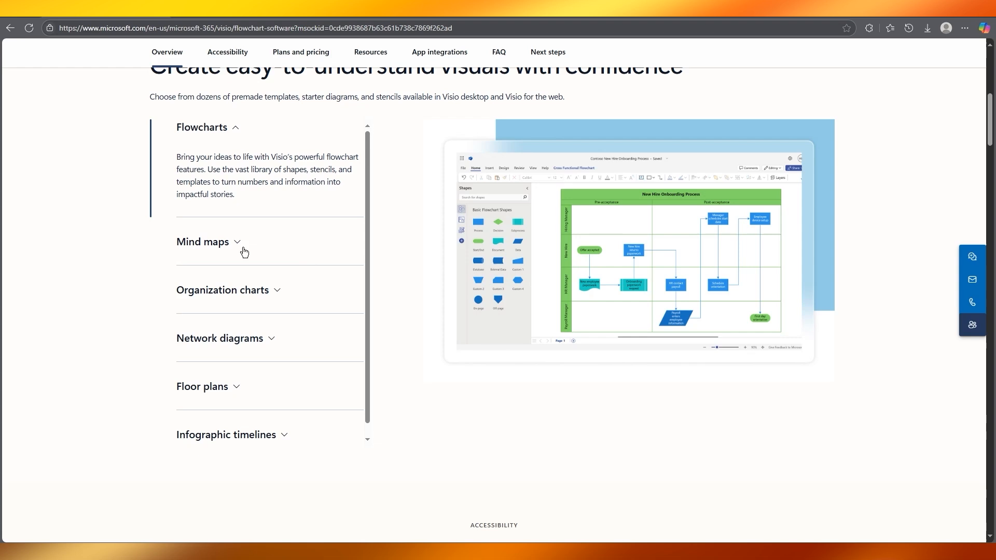
mouse_move(643, 241)
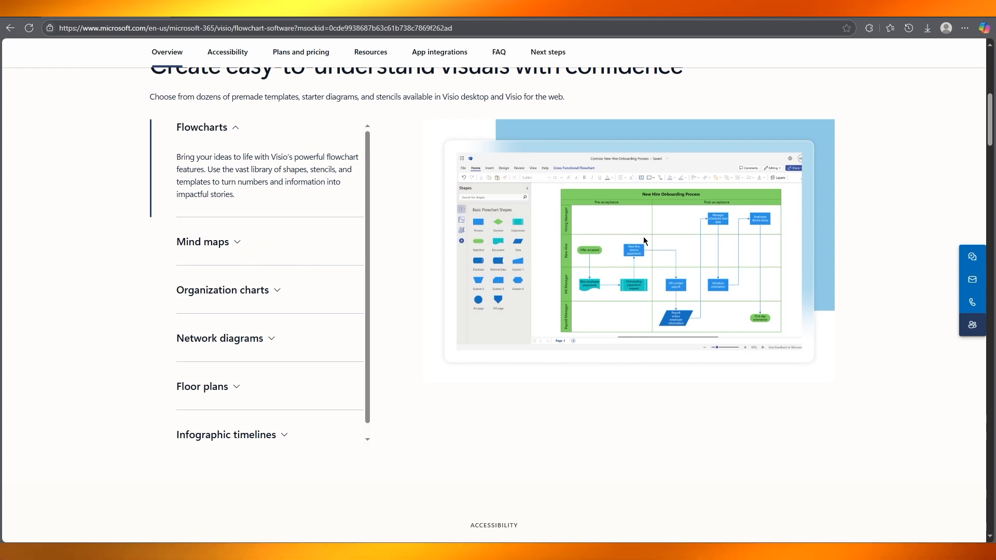
mouse_move(468, 185)
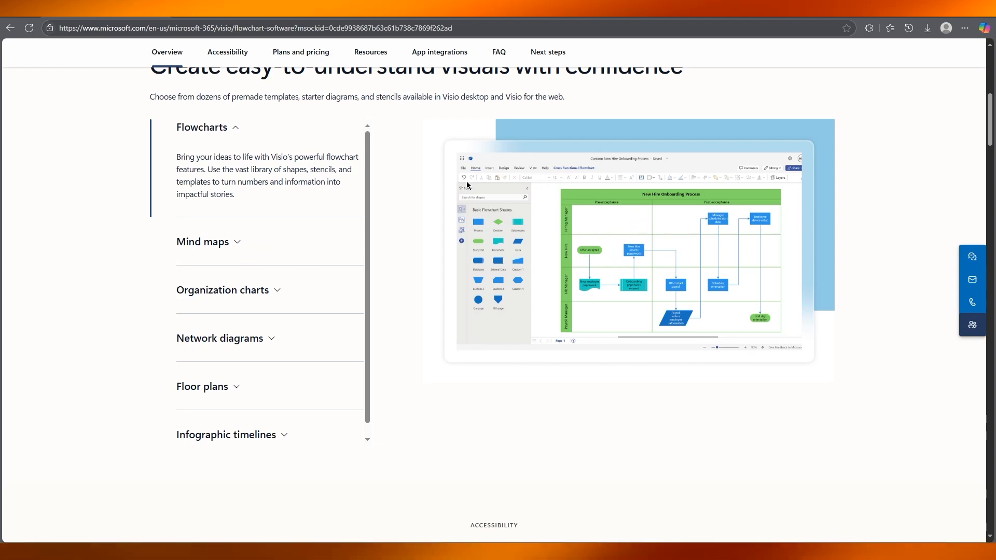
mouse_move(497, 171)
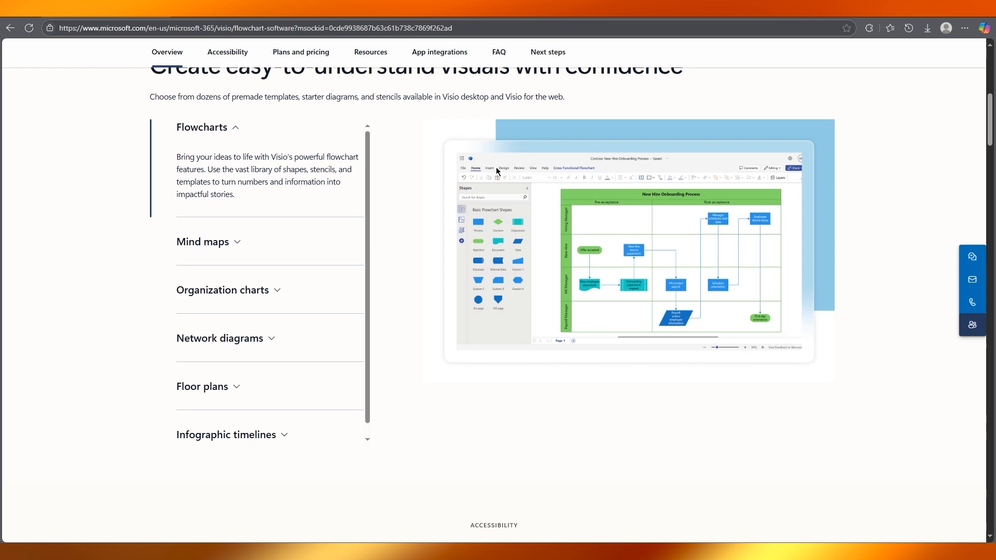
mouse_move(497, 172)
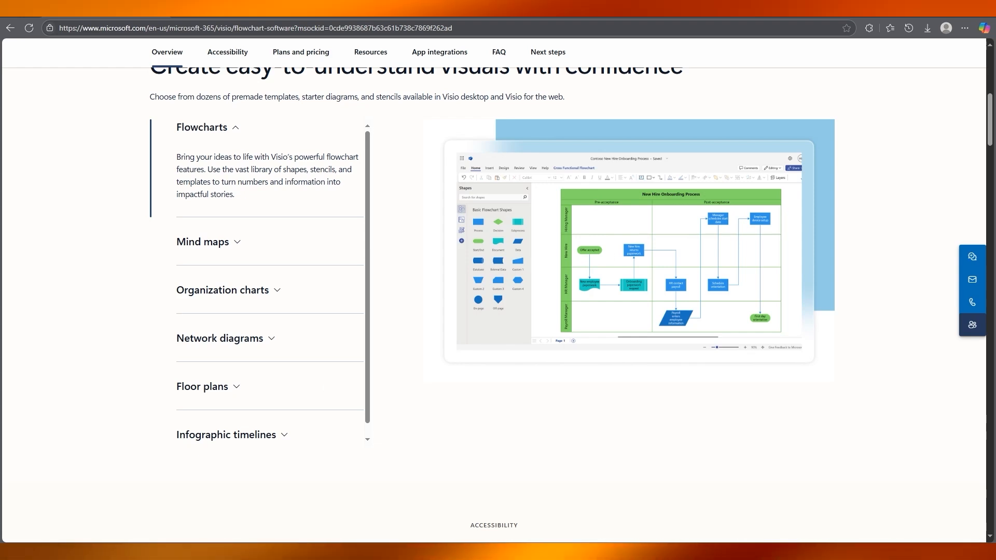
mouse_move(539, 196)
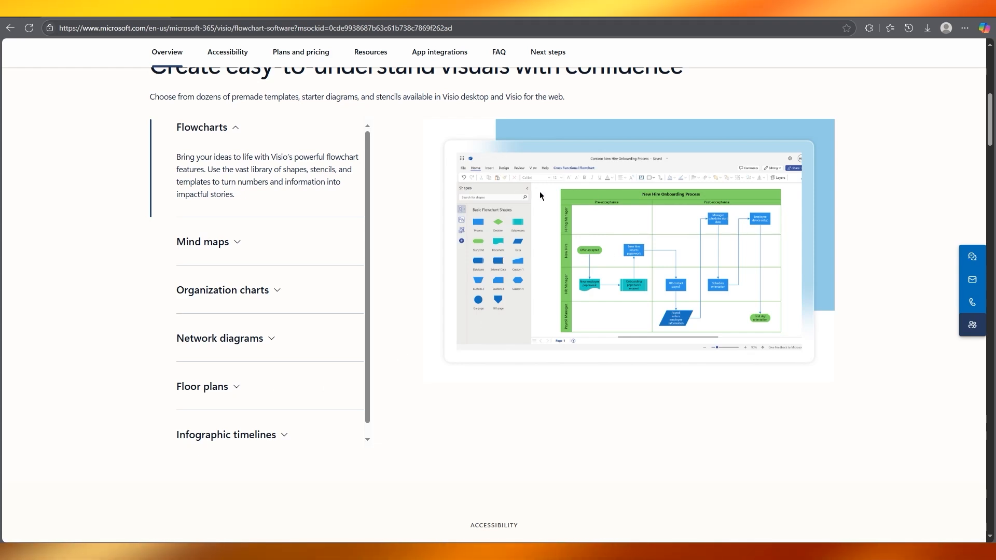
mouse_move(553, 202)
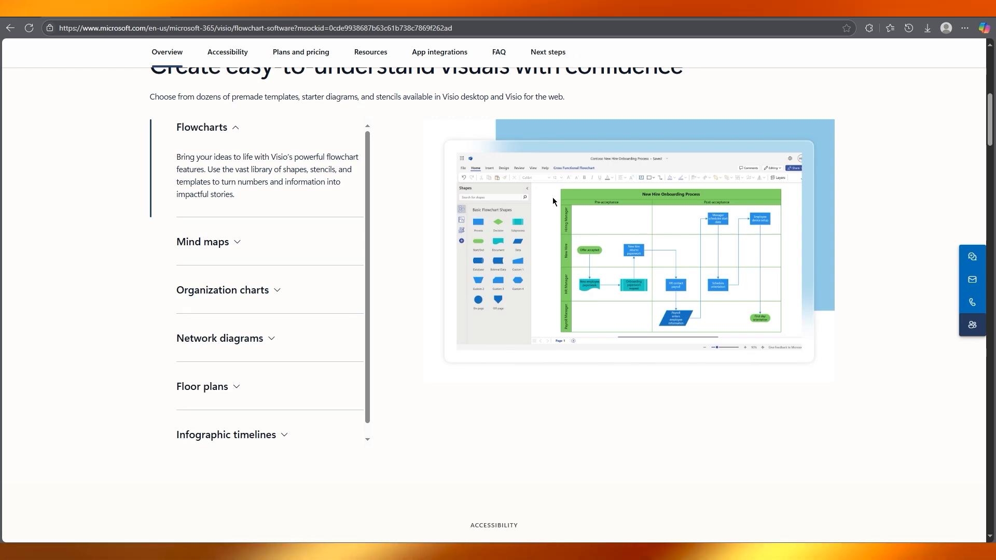
Step: Expand the Mind maps item to see its description and example screenshot
scroll(up, 3)
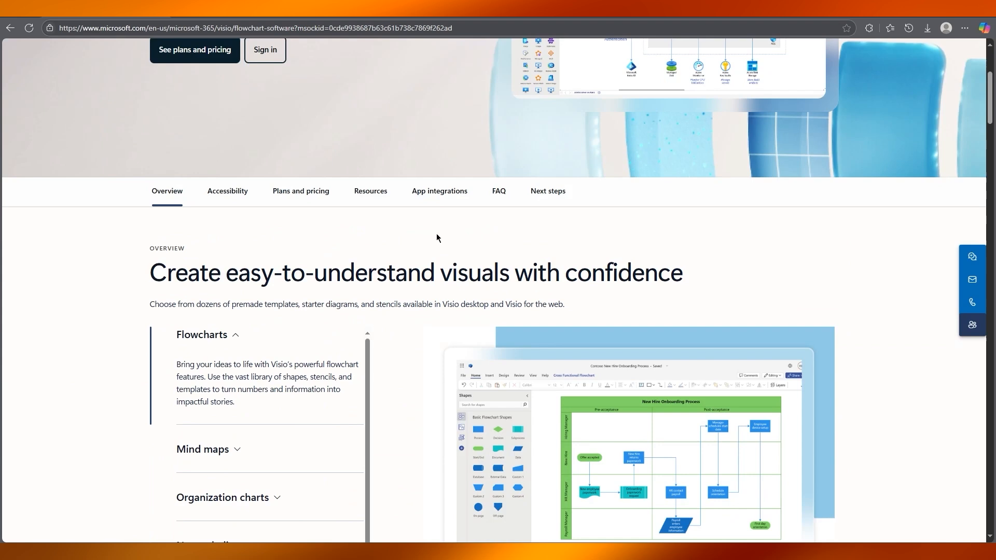
scroll(down, 3)
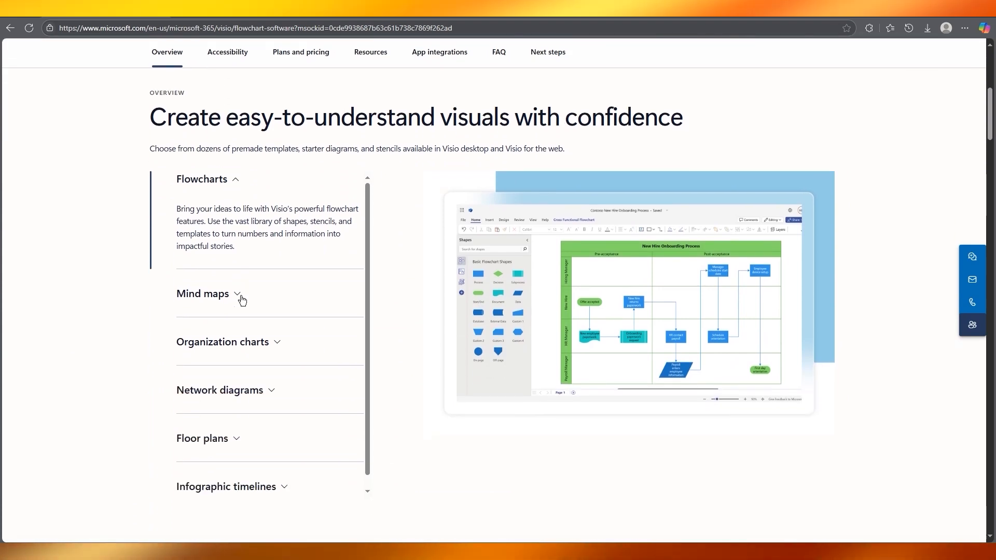
click(203, 293)
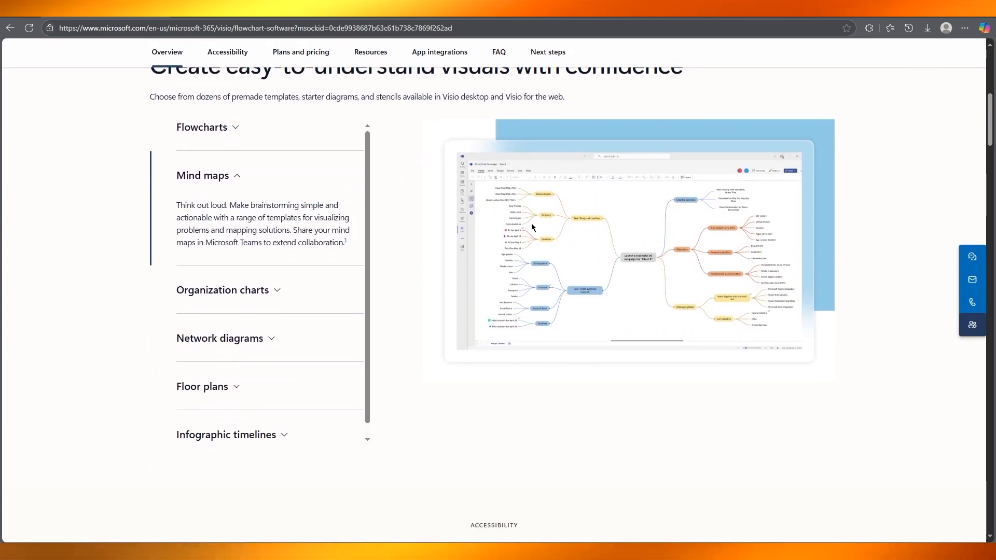
mouse_move(761, 235)
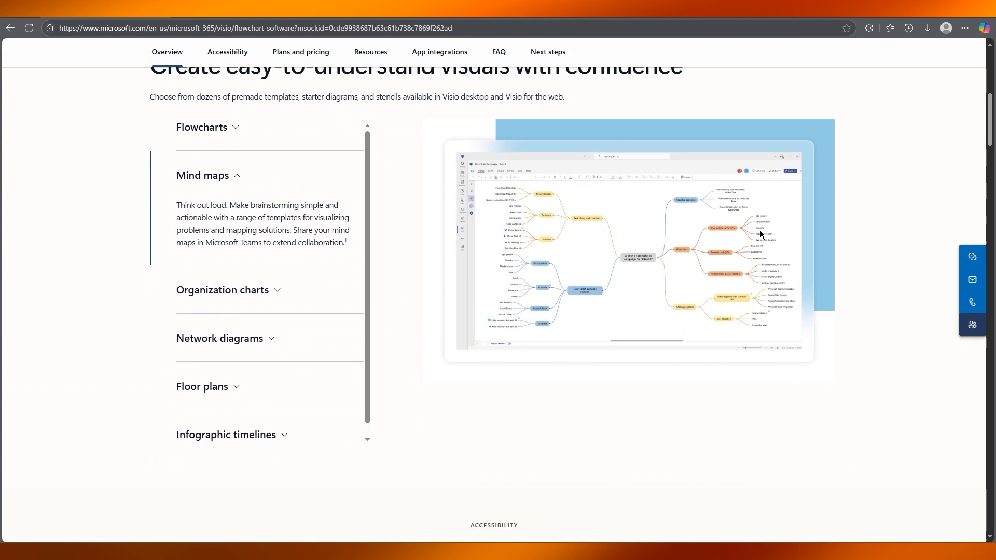
mouse_move(728, 268)
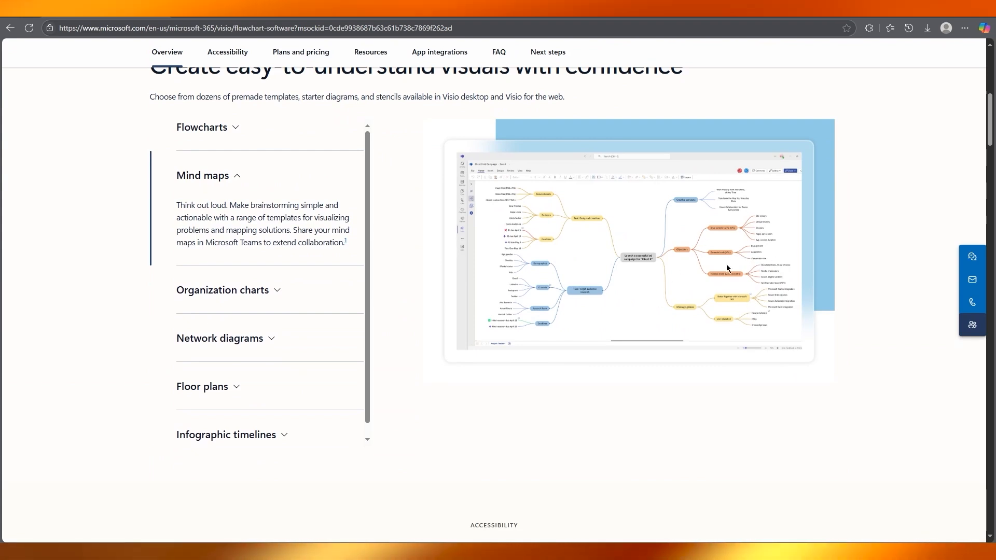
mouse_move(755, 235)
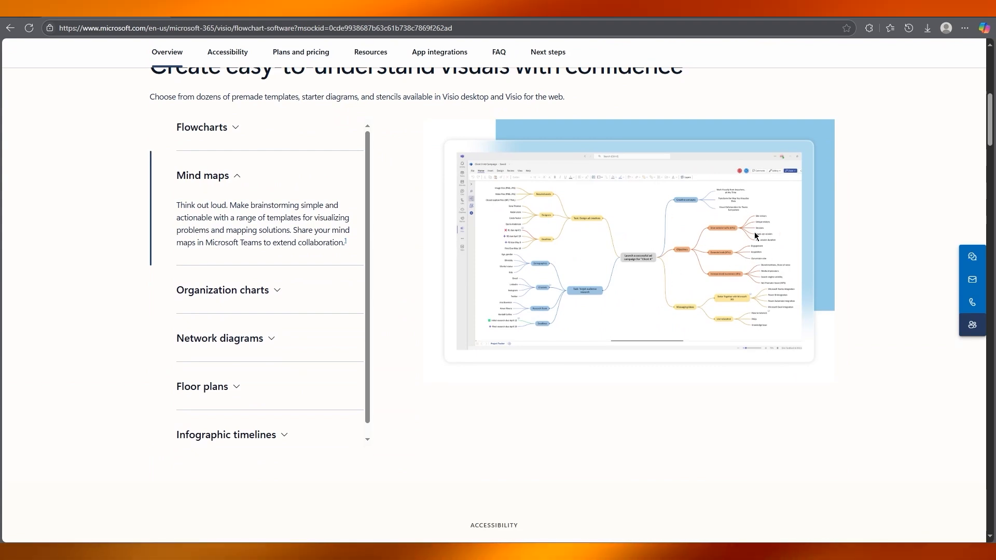
mouse_move(724, 242)
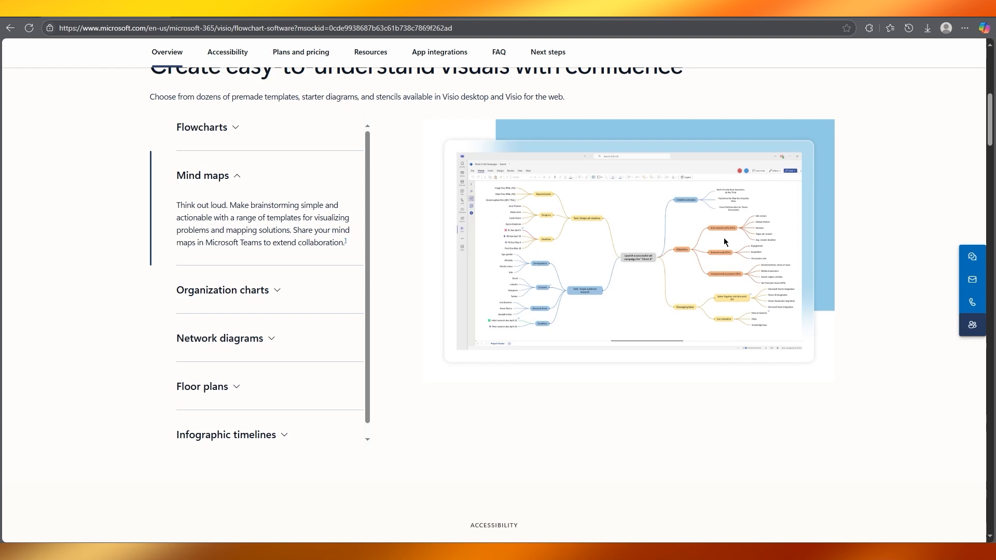
Step: Expand Organization charts, then expand Flowcharts again to show its onboarding example
click(222, 290)
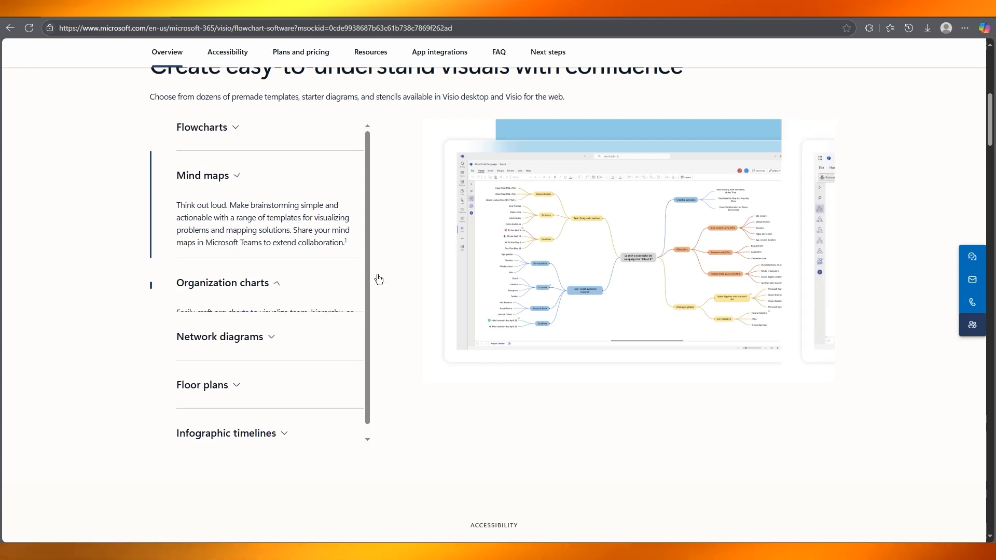
click(223, 283)
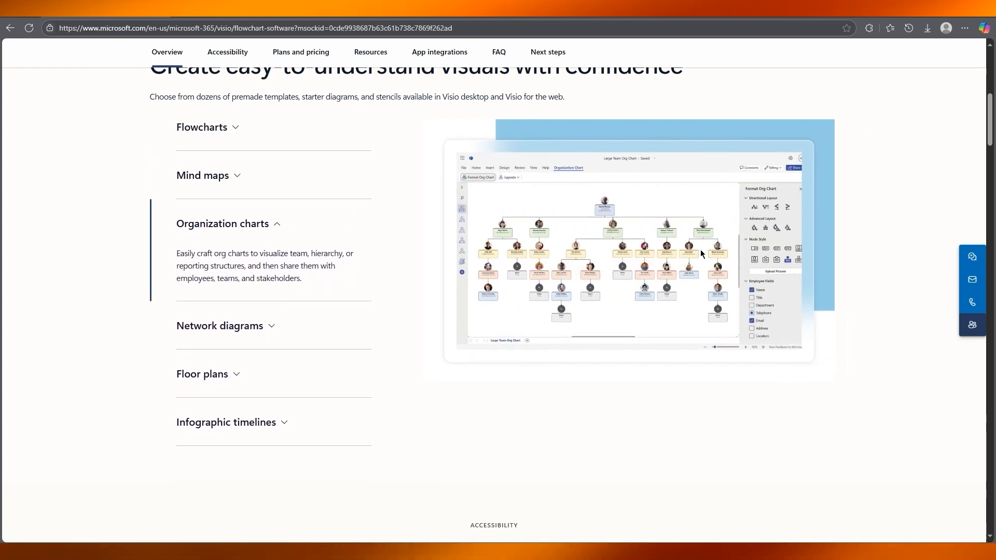
mouse_move(342, 249)
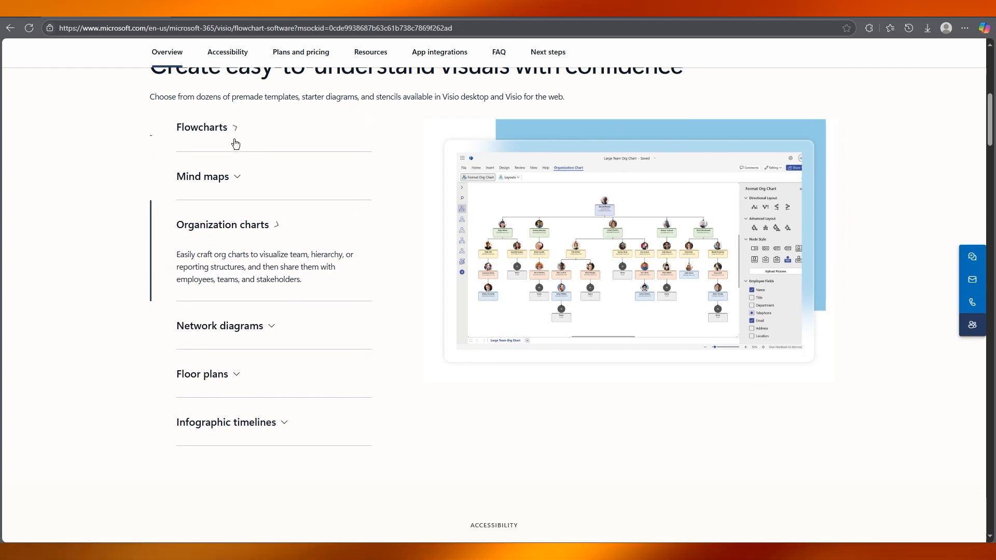
click(202, 127)
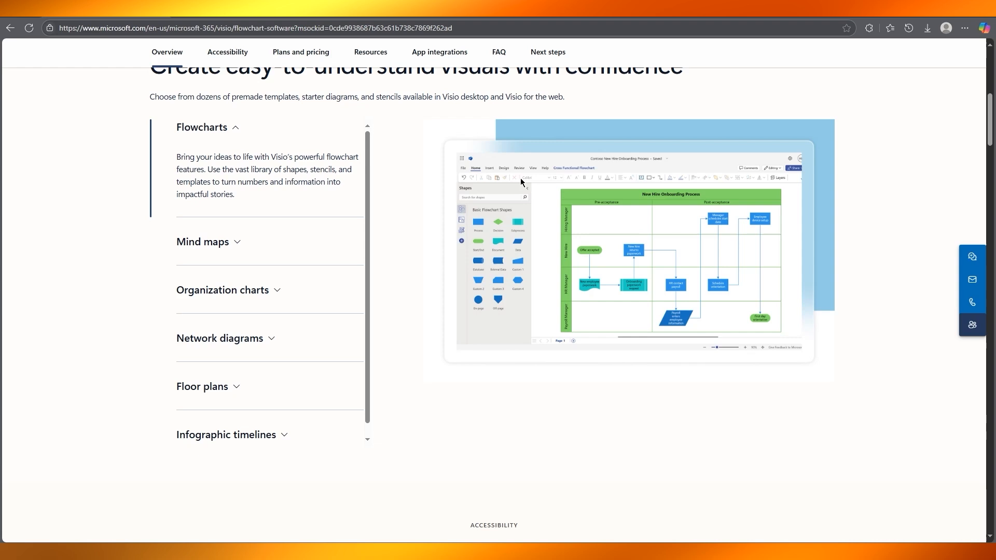
mouse_move(364, 172)
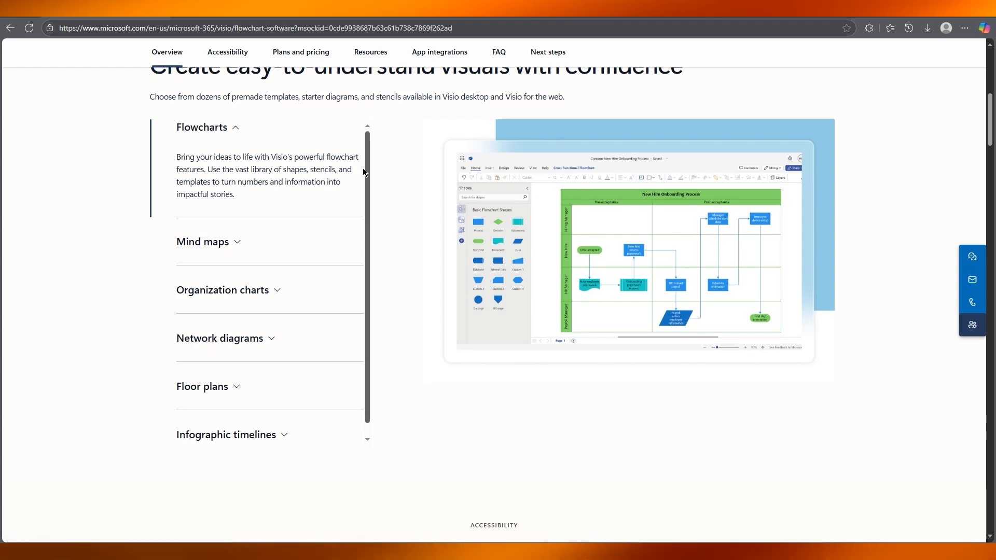
mouse_move(530, 273)
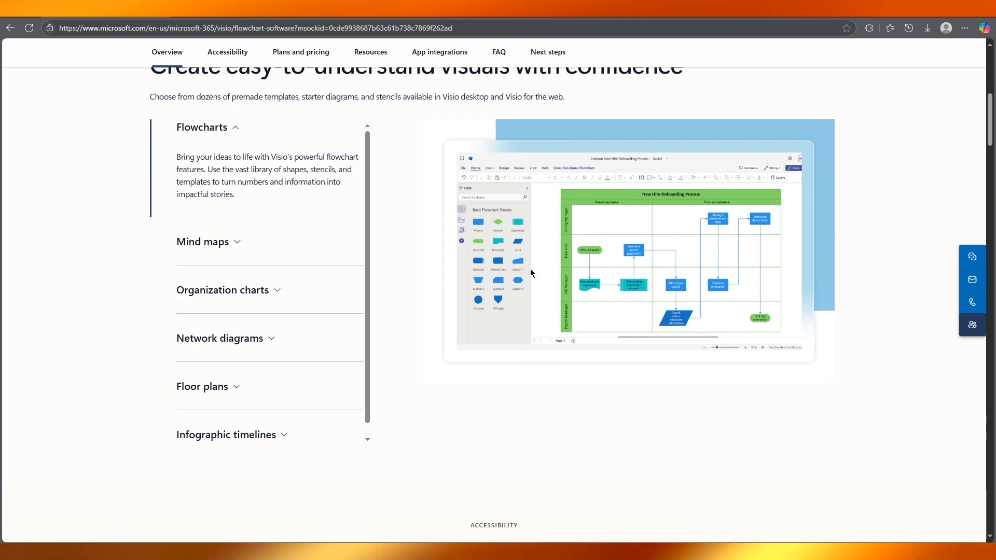
scroll(down, 3)
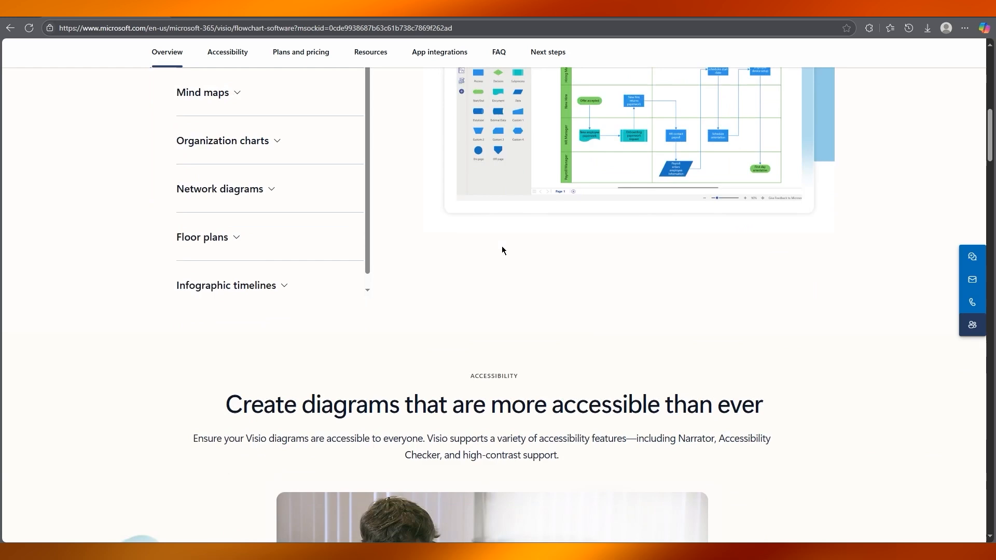
scroll(down, 3)
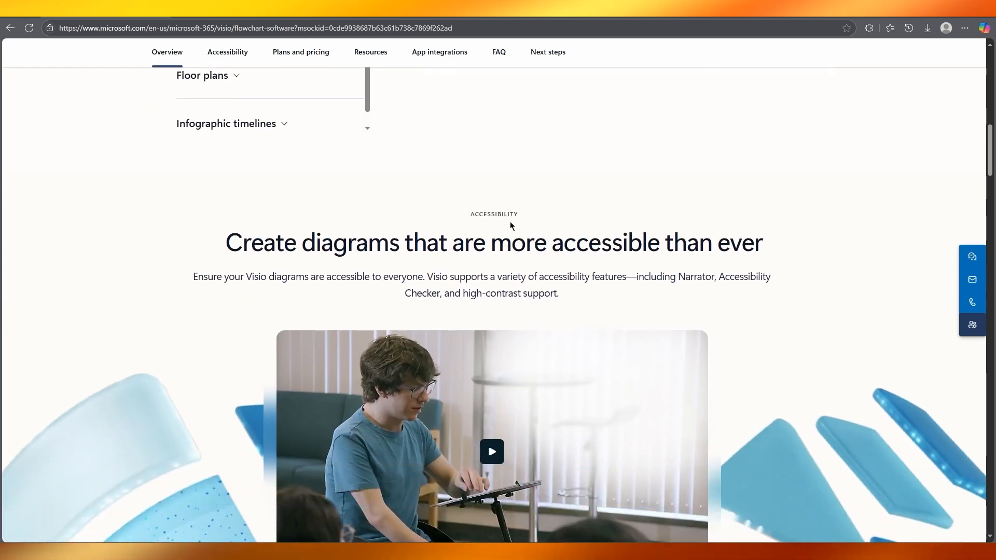
scroll(down, 3)
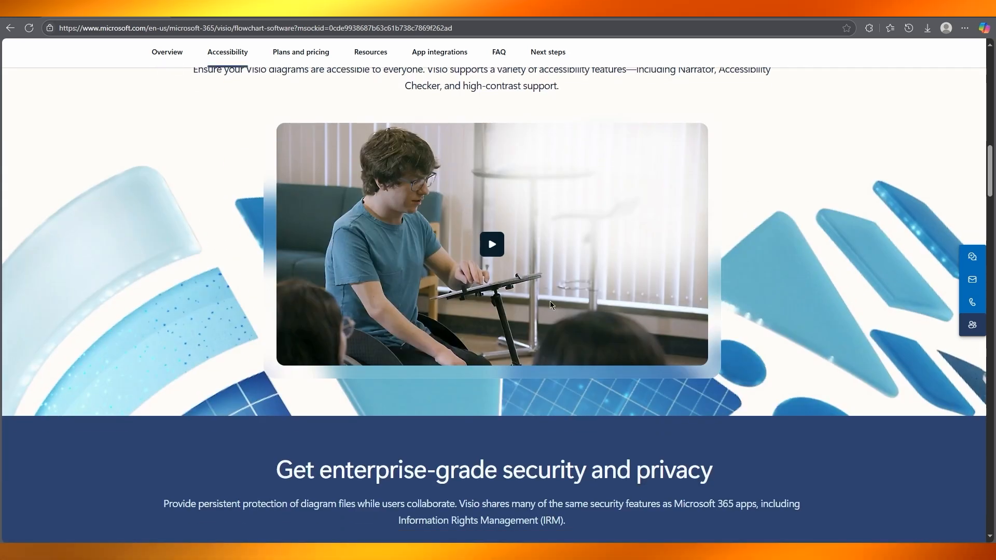
mouse_move(745, 220)
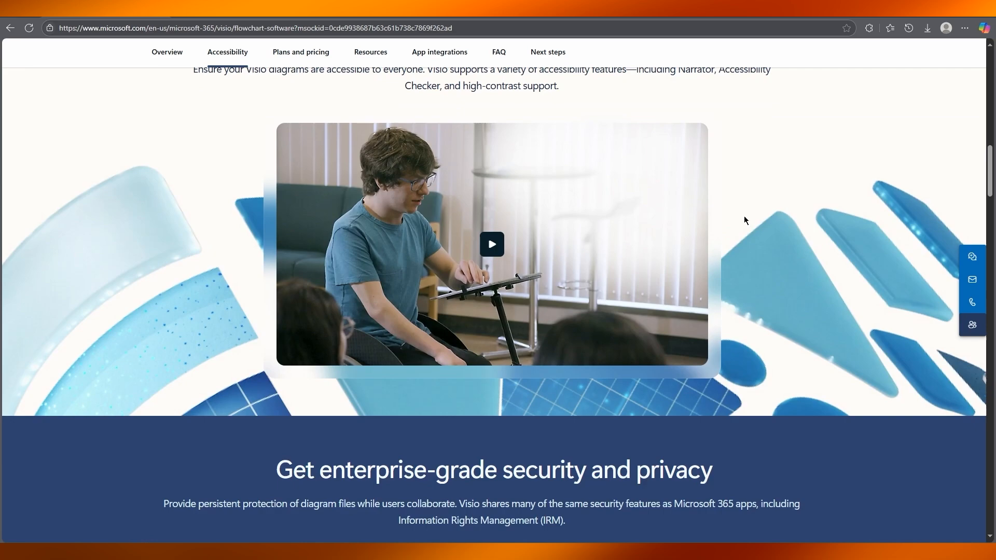
mouse_move(733, 264)
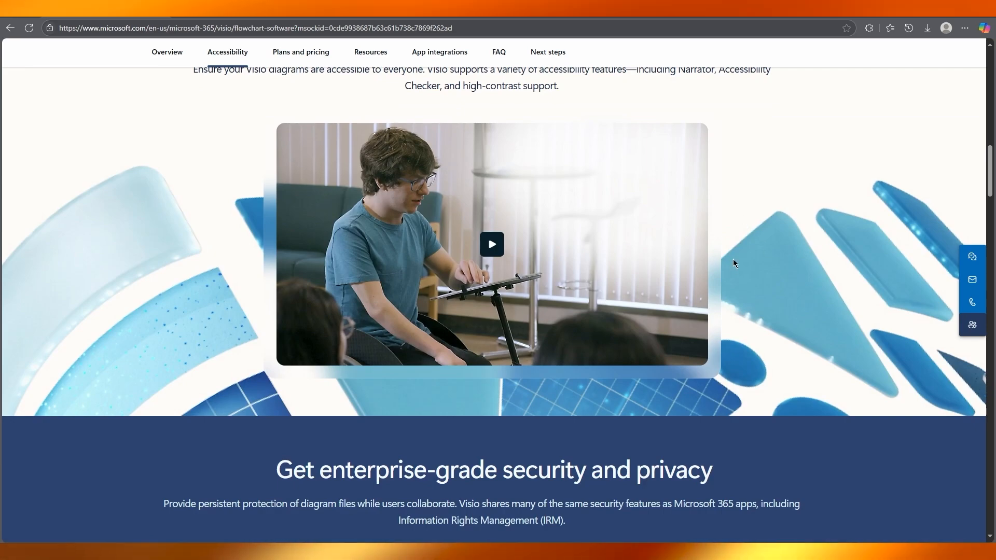
scroll(up, 3)
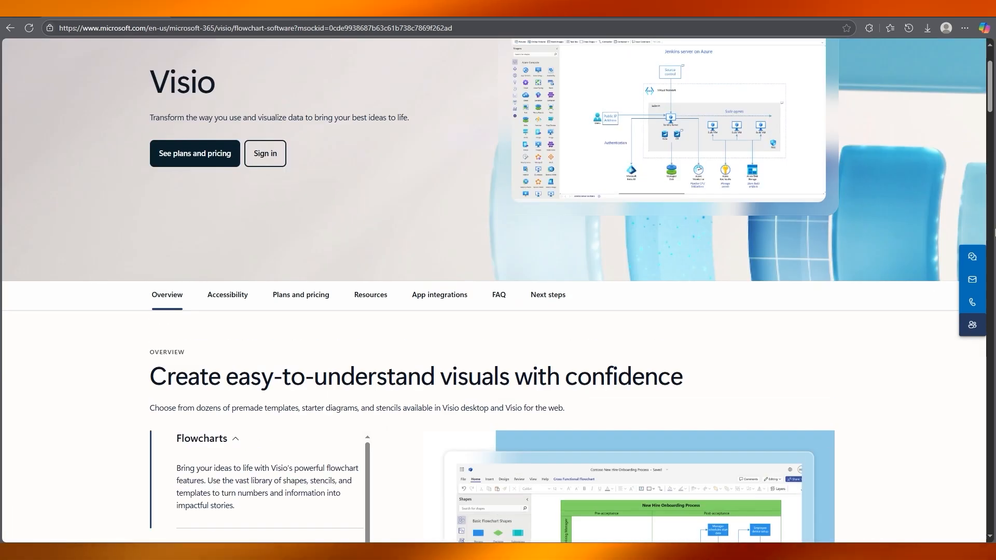
scroll(up, 3)
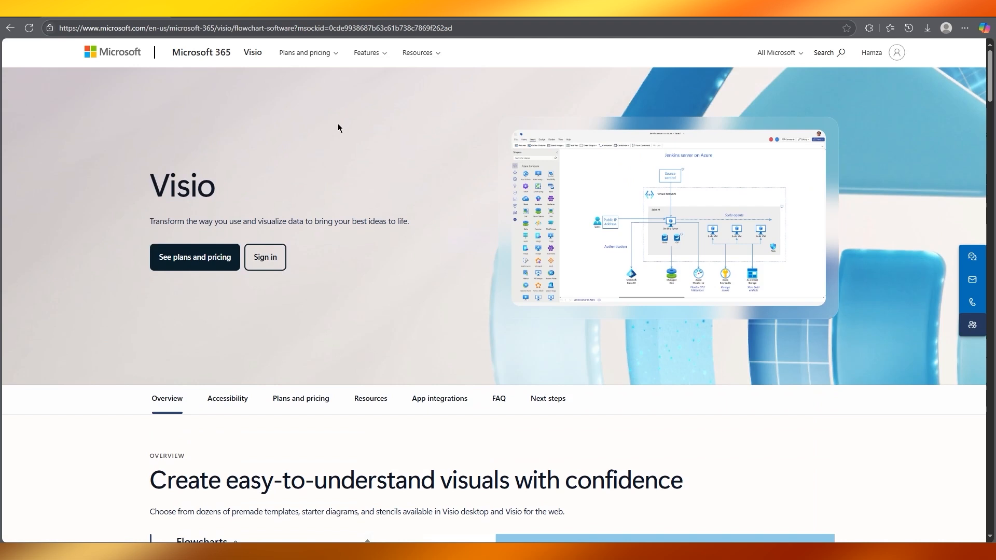
Step: Visit the organization chart page and browse its chart types, how-to and resources sections
click(367, 53)
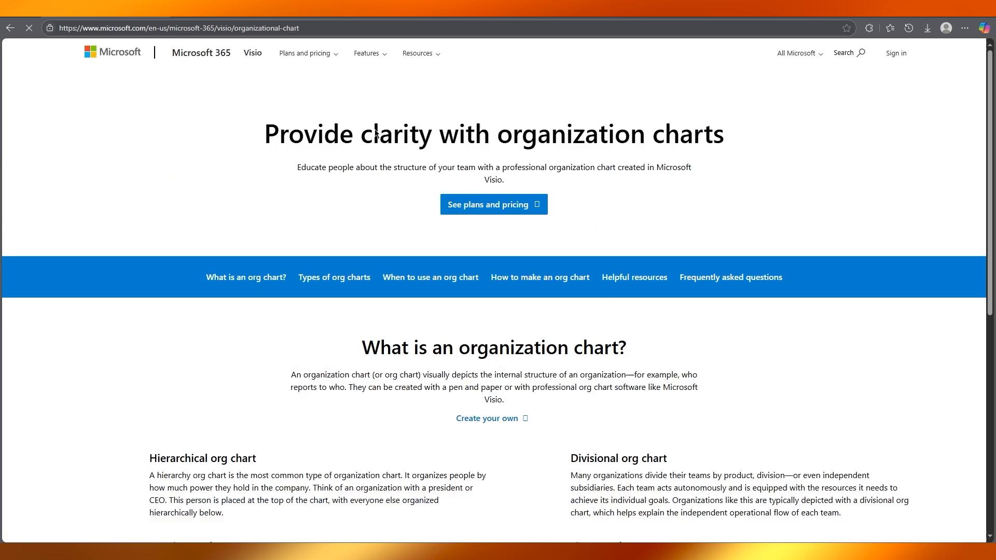
scroll(down, 3)
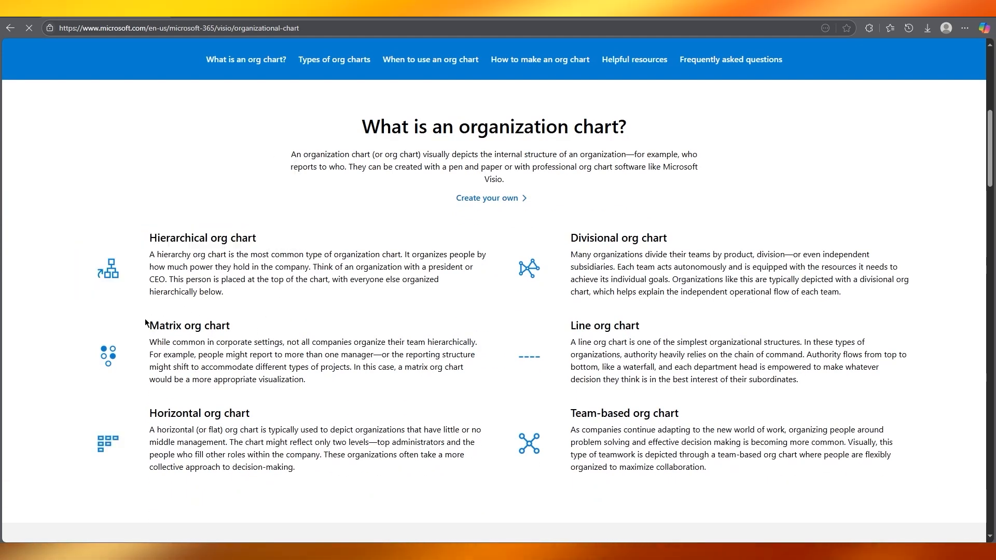
scroll(down, 3)
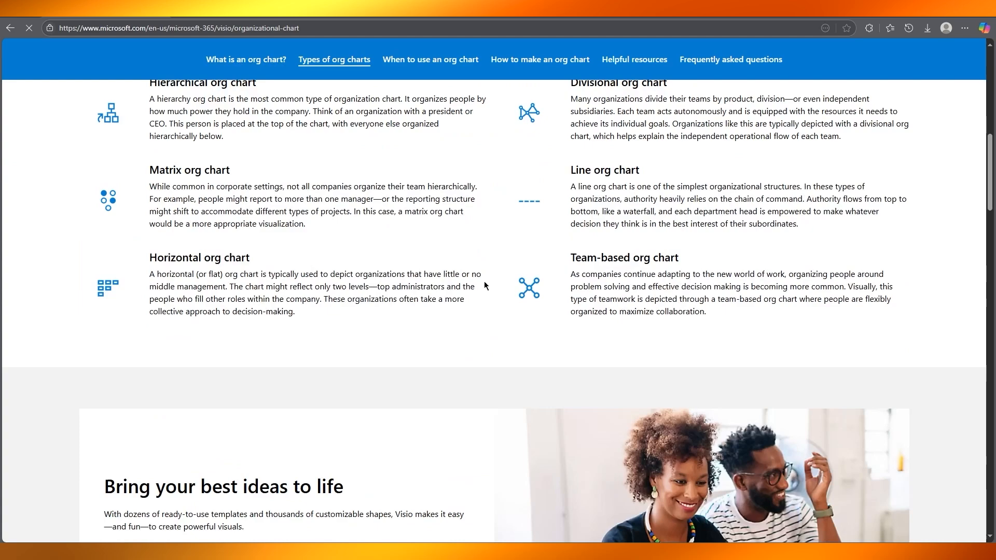
scroll(down, 3)
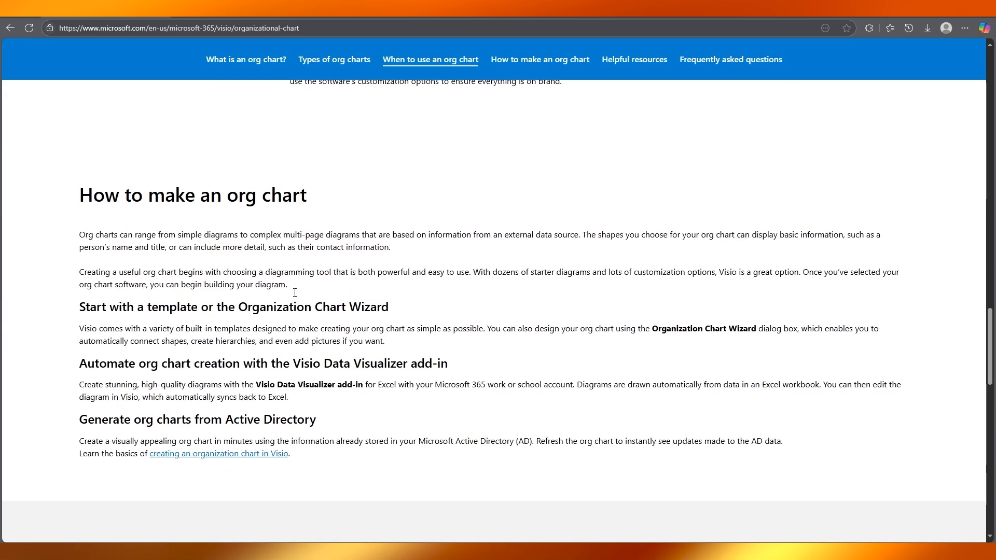
scroll(down, 3)
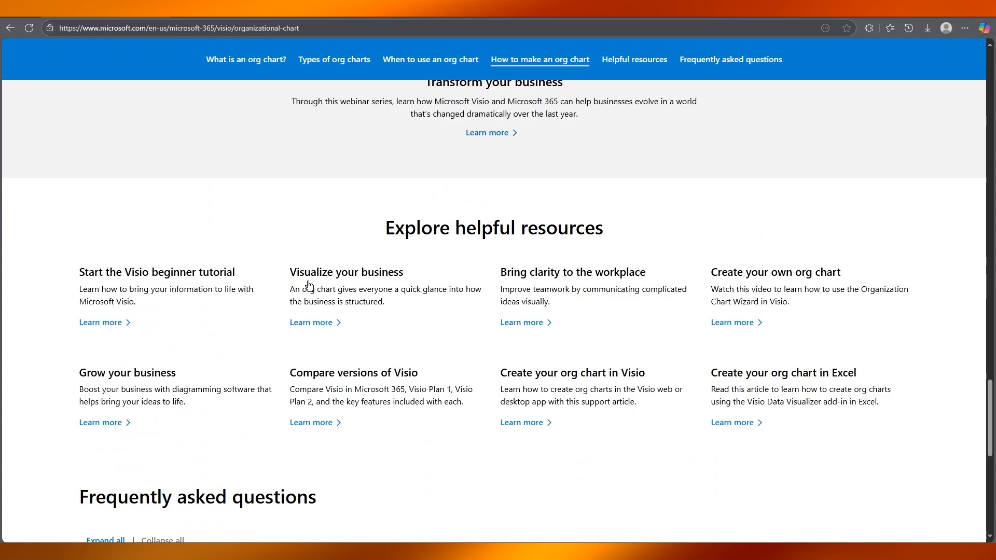
scroll(up, 3)
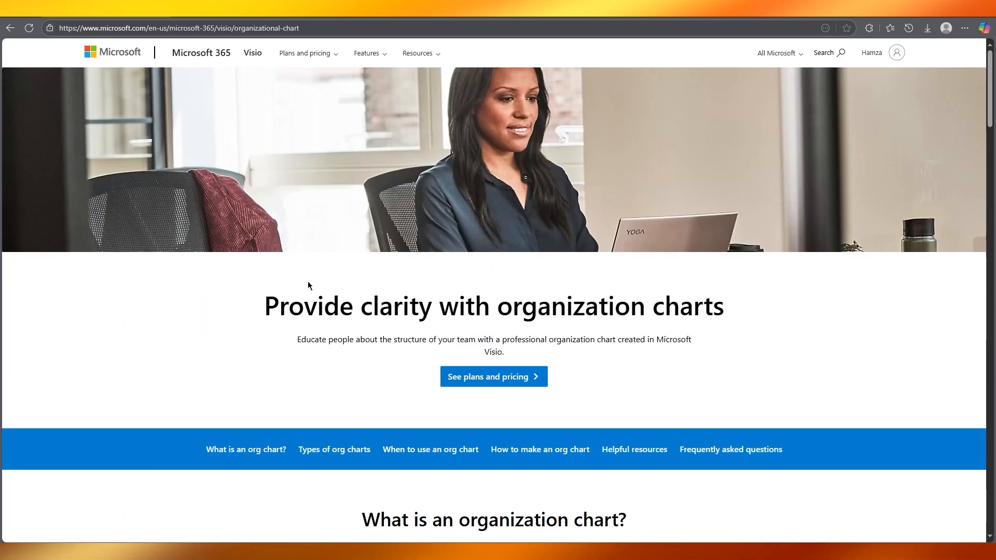
mouse_move(399, 494)
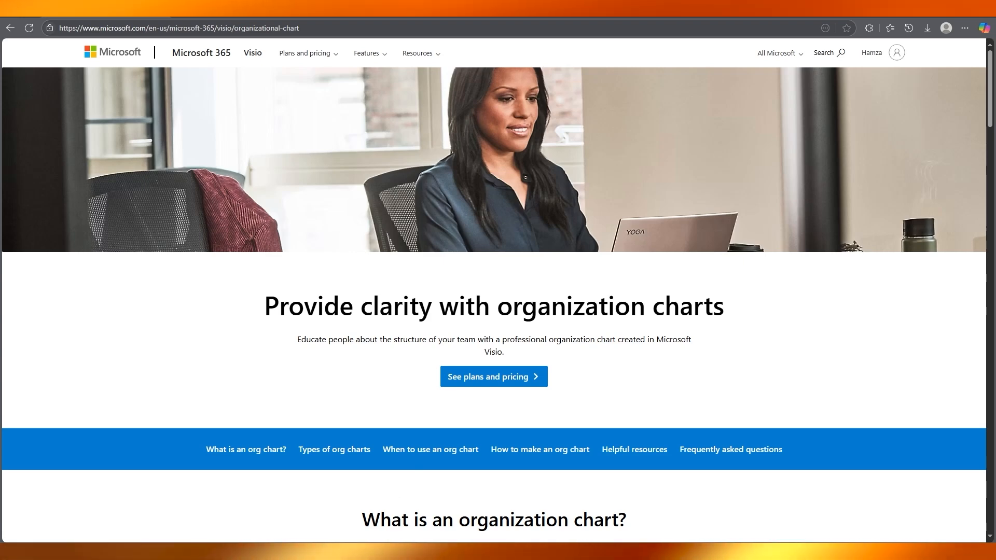
mouse_move(258, 186)
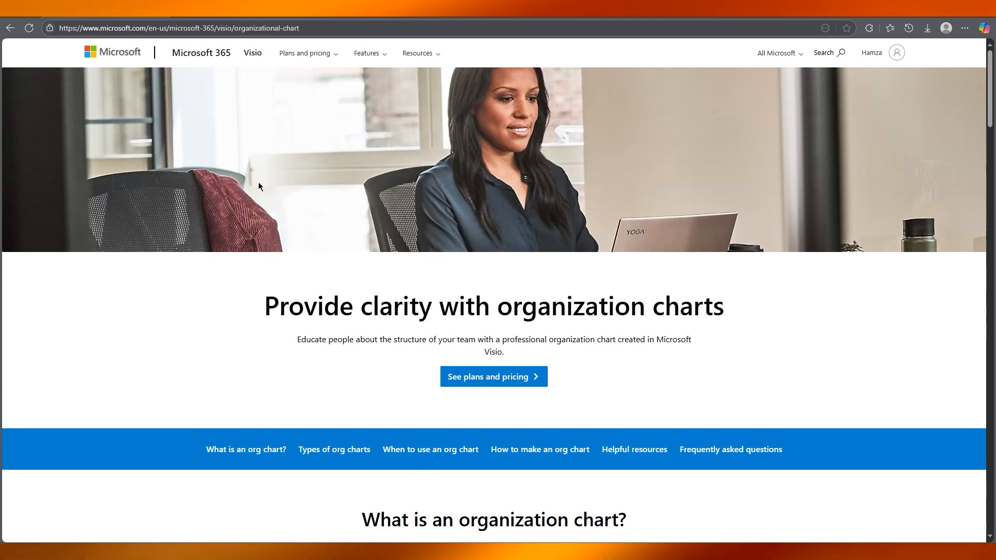
mouse_move(330, 263)
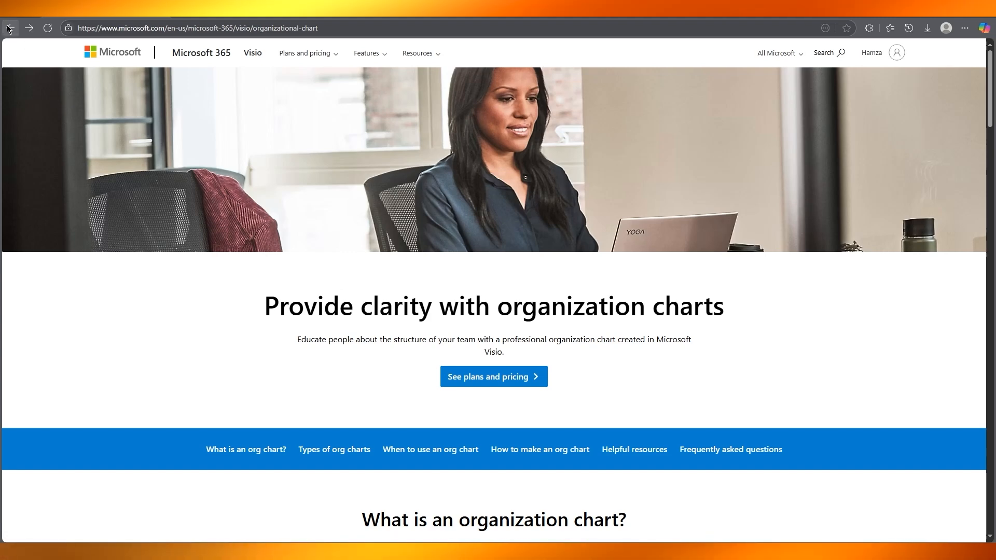
Step: Navigate back to the Visio product page and bring the Overview's Flowcharts example into view
click(10, 27)
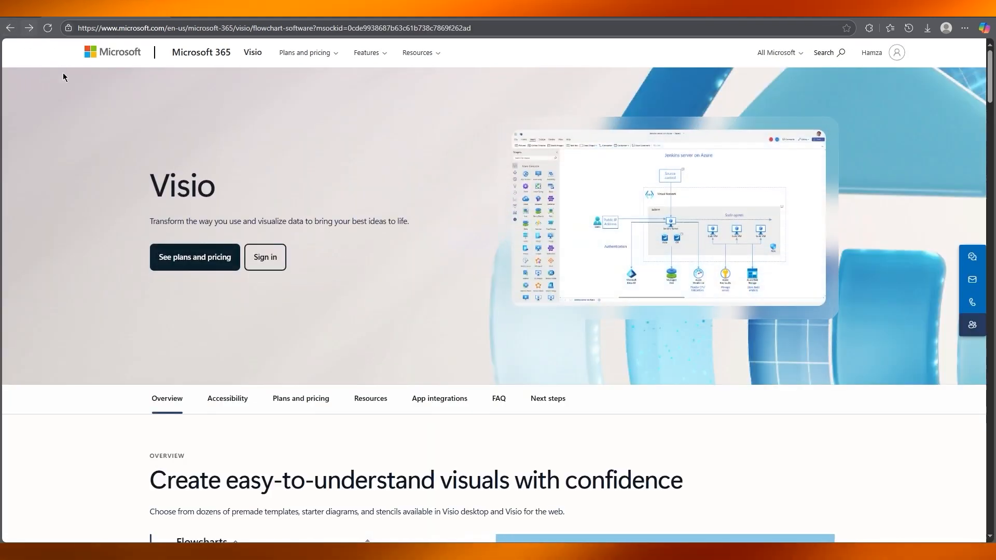
scroll(down, 3)
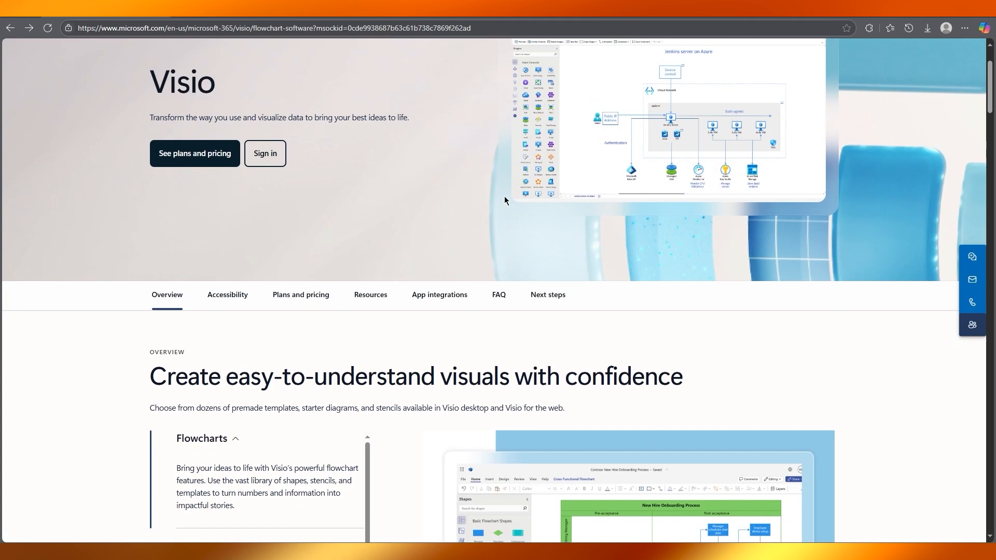
scroll(down, 3)
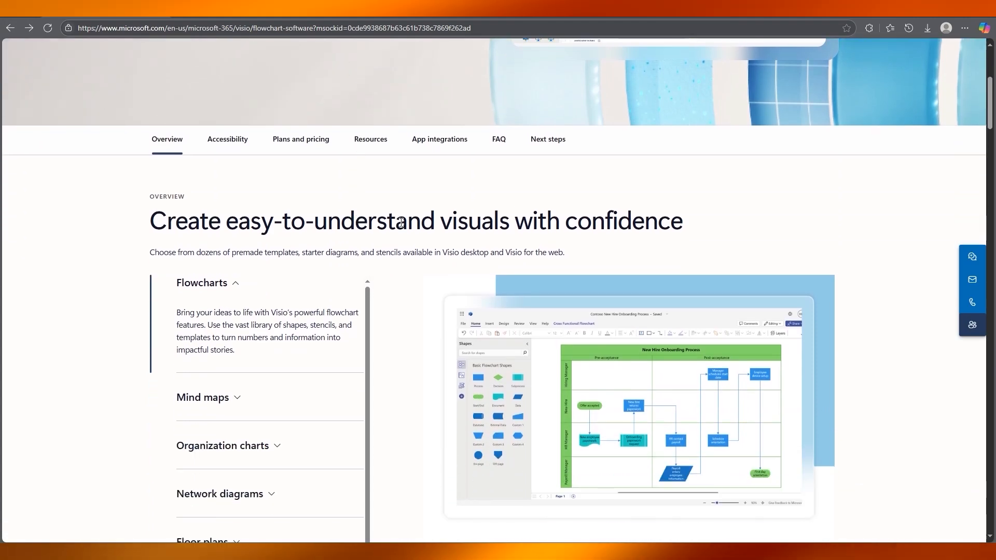
scroll(down, 3)
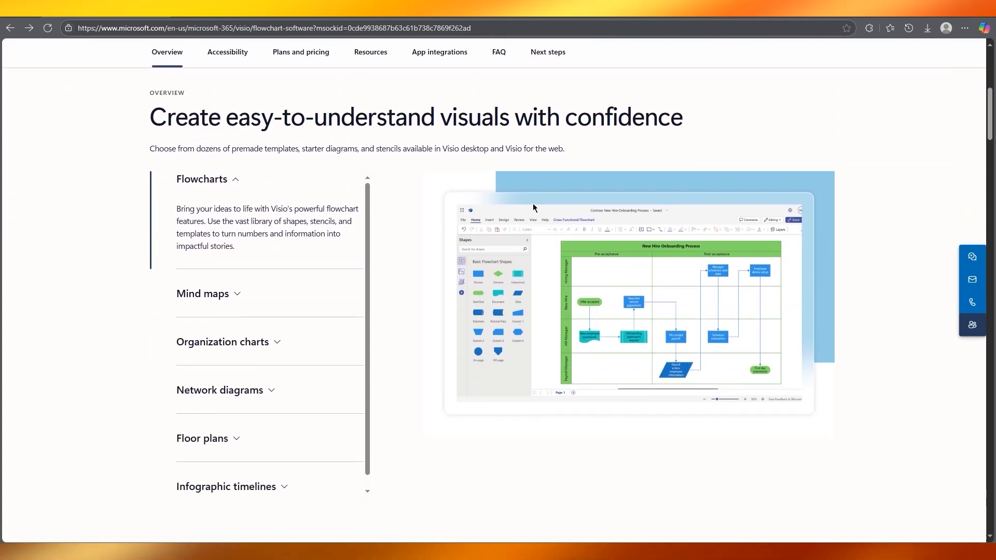
mouse_move(534, 207)
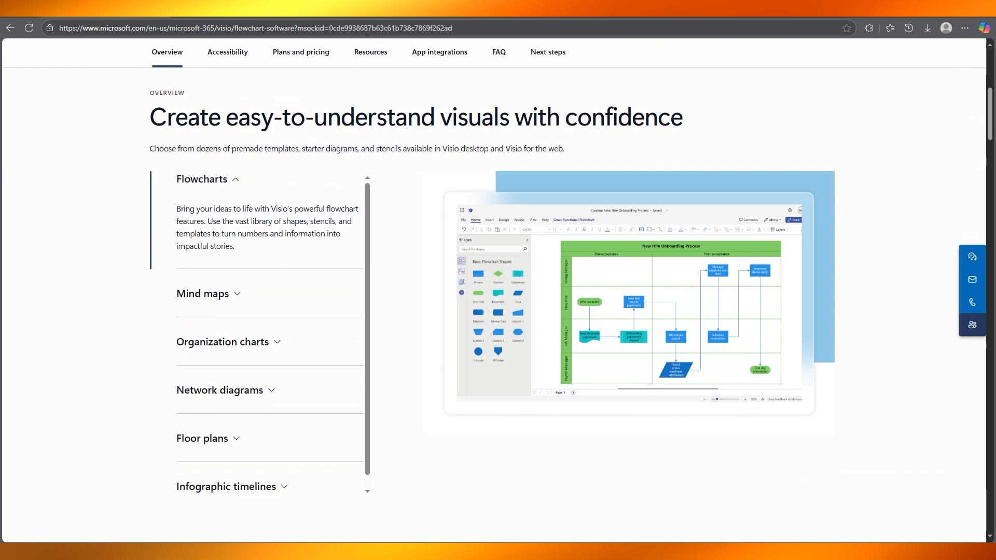
mouse_move(388, 248)
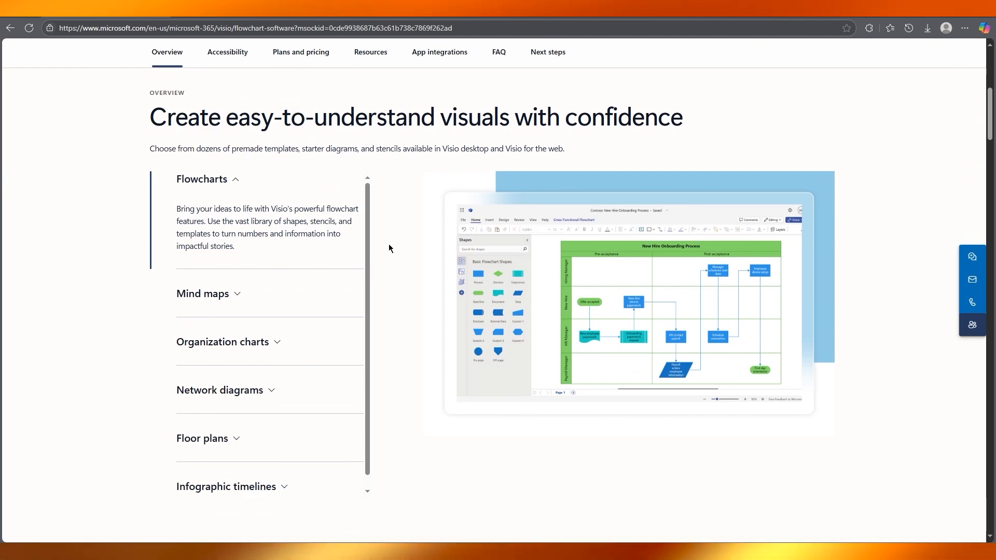
mouse_move(642, 289)
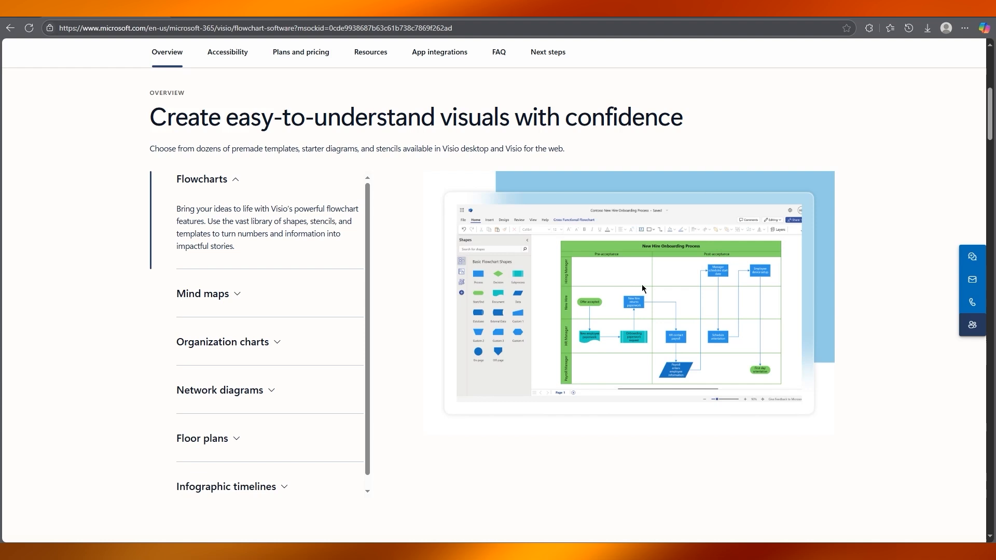